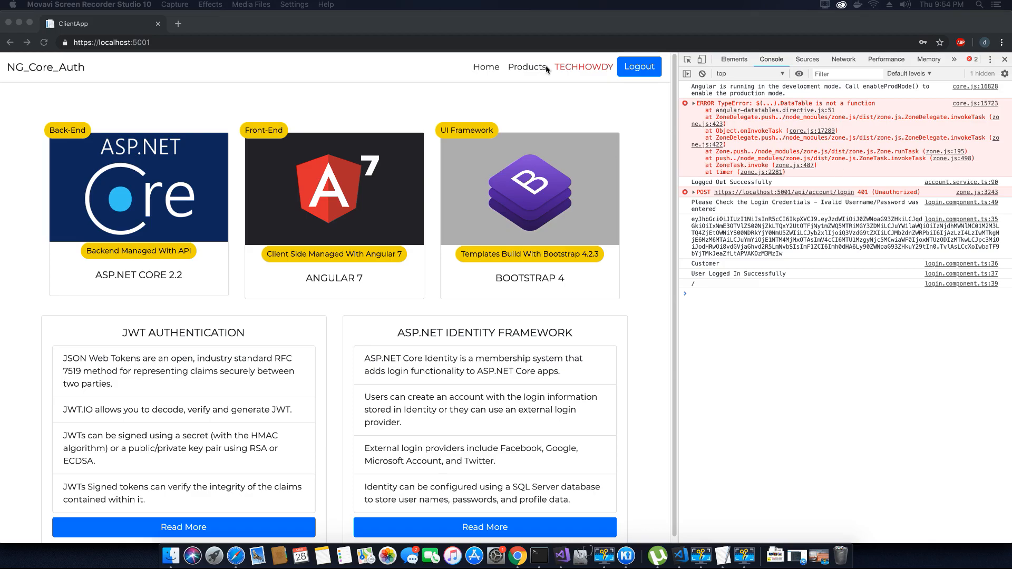
Navigate to the Products page, which still logs the DataTable TypeError in the console.
{"action": "left_click", "coordinate": [527, 67]}
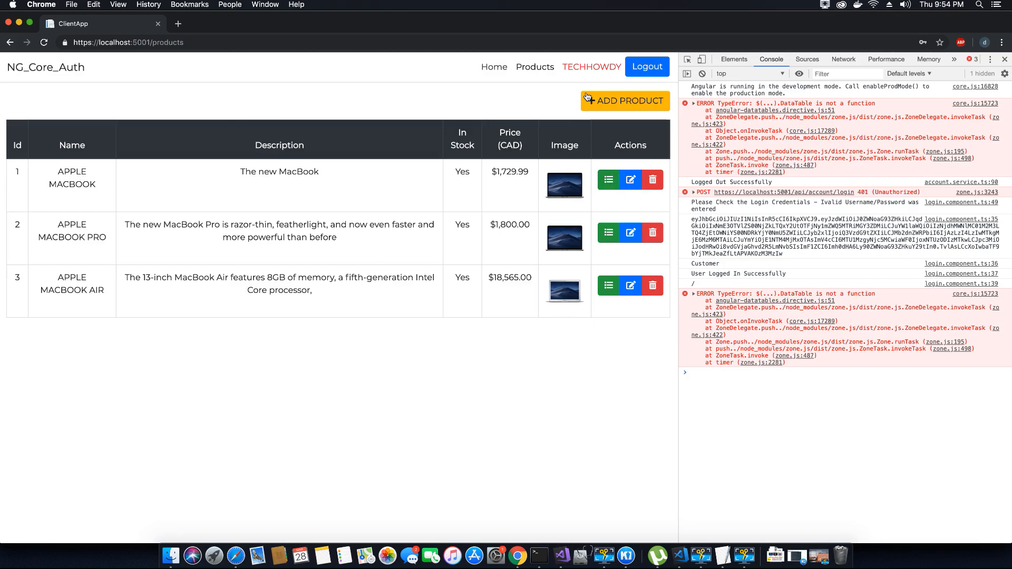
{"action": "mouse_move", "coordinate": [625, 349]}
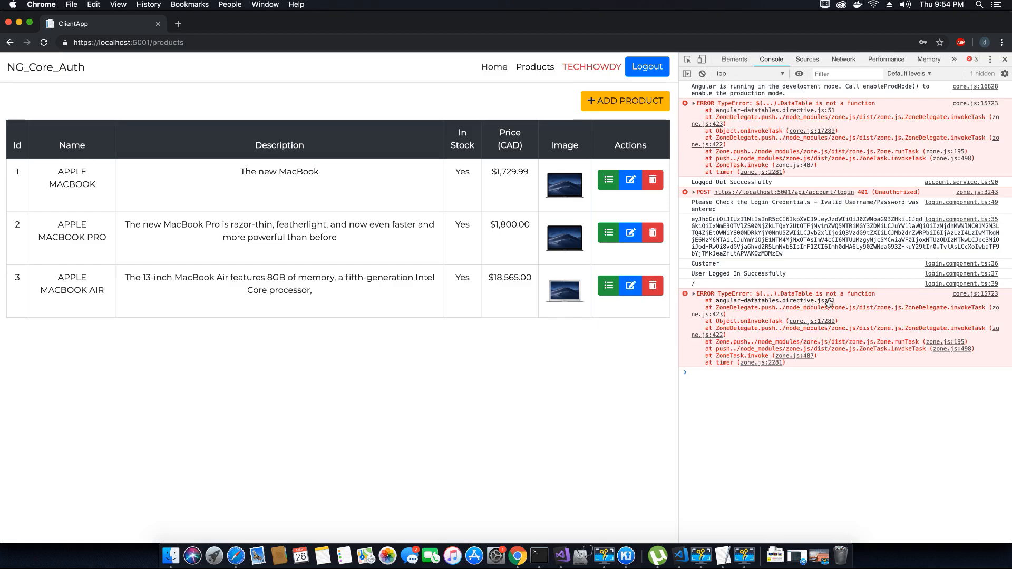
{"action": "mouse_move", "coordinate": [619, 421]}
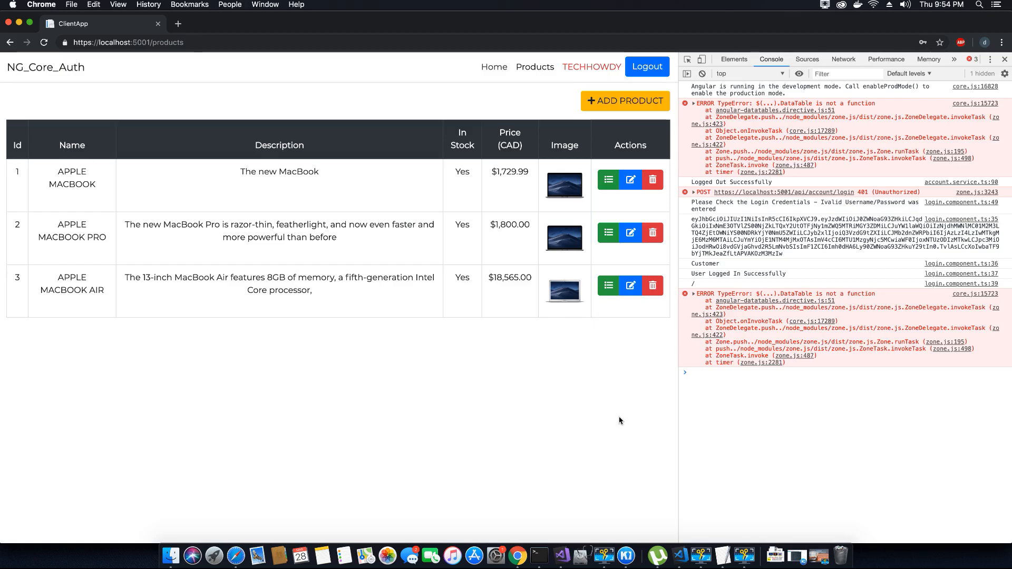
{"action": "mouse_move", "coordinate": [616, 415]}
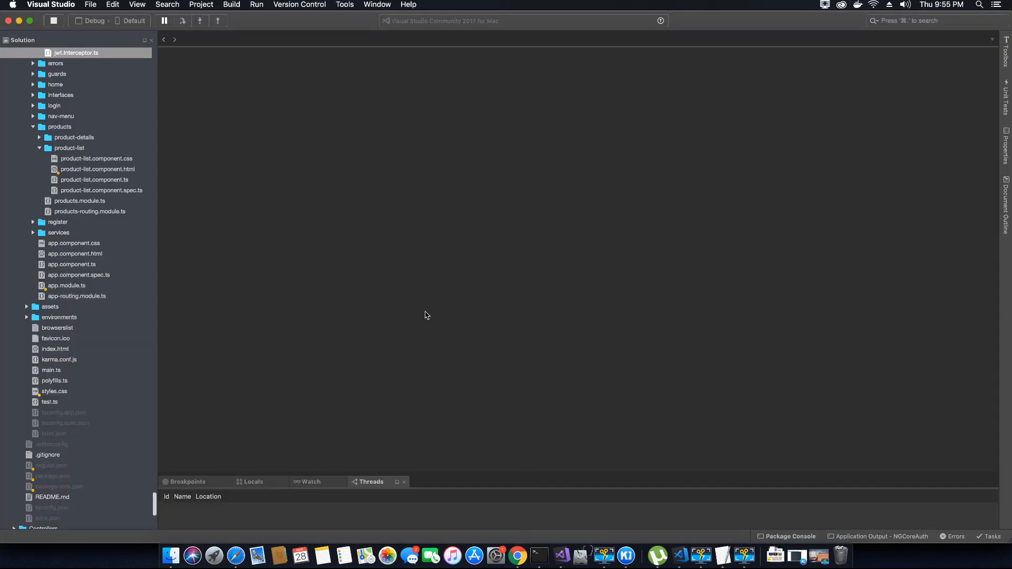
Bring up src/styles.css from the Solution pad and select its Font Awesome import line.
{"action": "scroll", "scroll_direction": "down", "scroll_amount": 3}
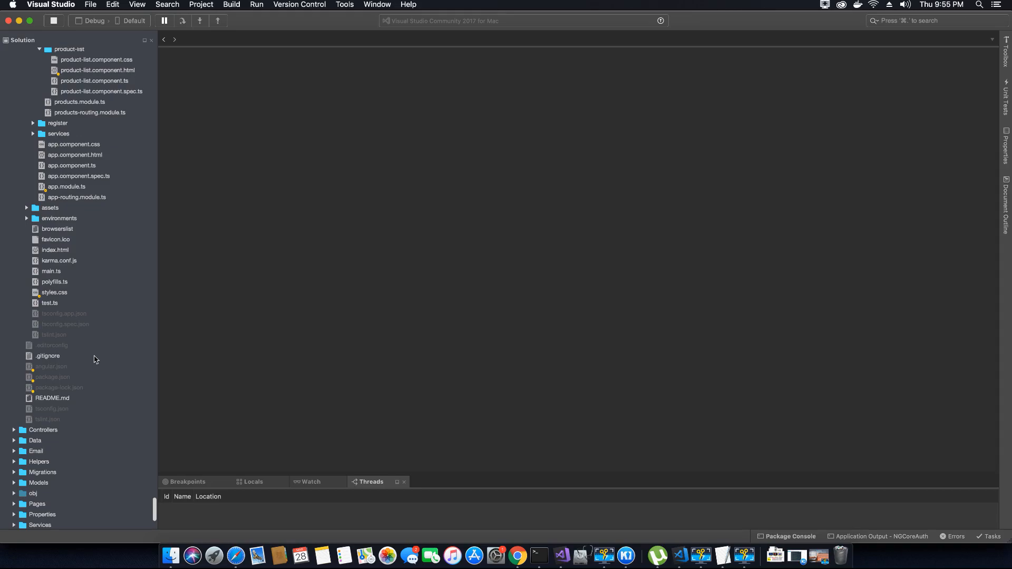
{"action": "double_click", "coordinate": [49, 367]}
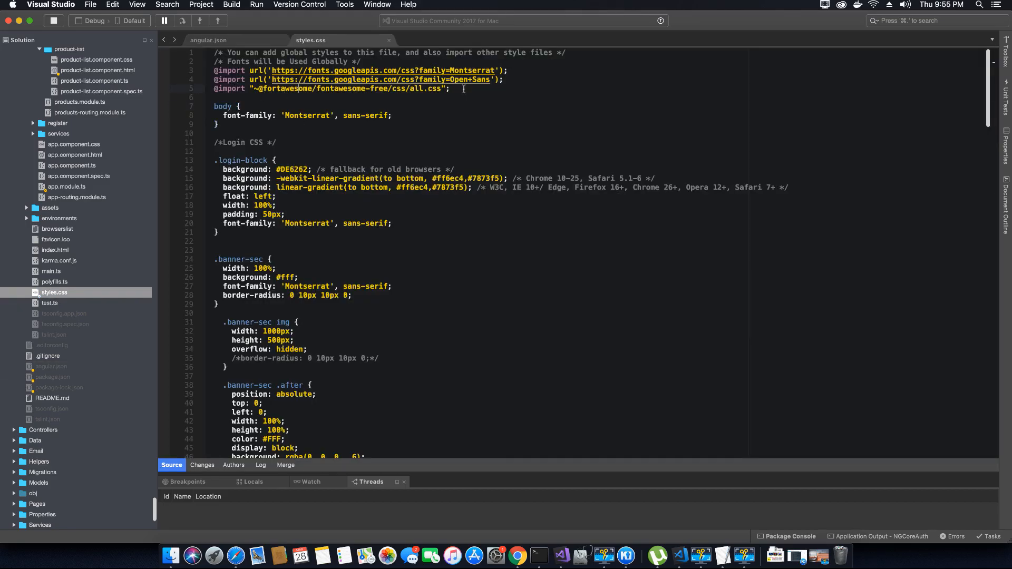
{"action": "triple_click", "coordinate": [322, 88]}
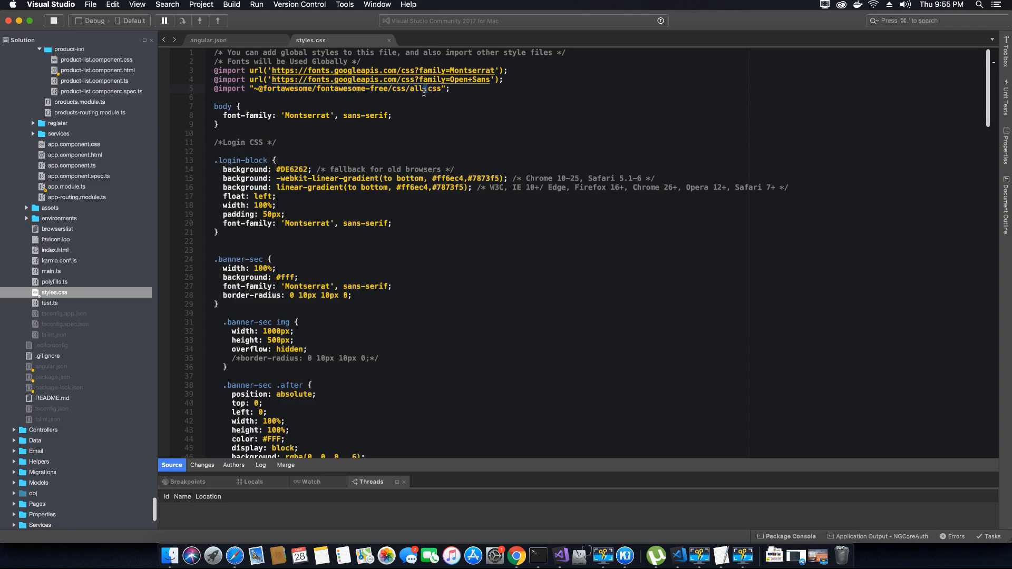
Switch back to angular.json and scroll to the build styles and scripts arrays.
{"action": "left_click", "coordinate": [208, 40]}
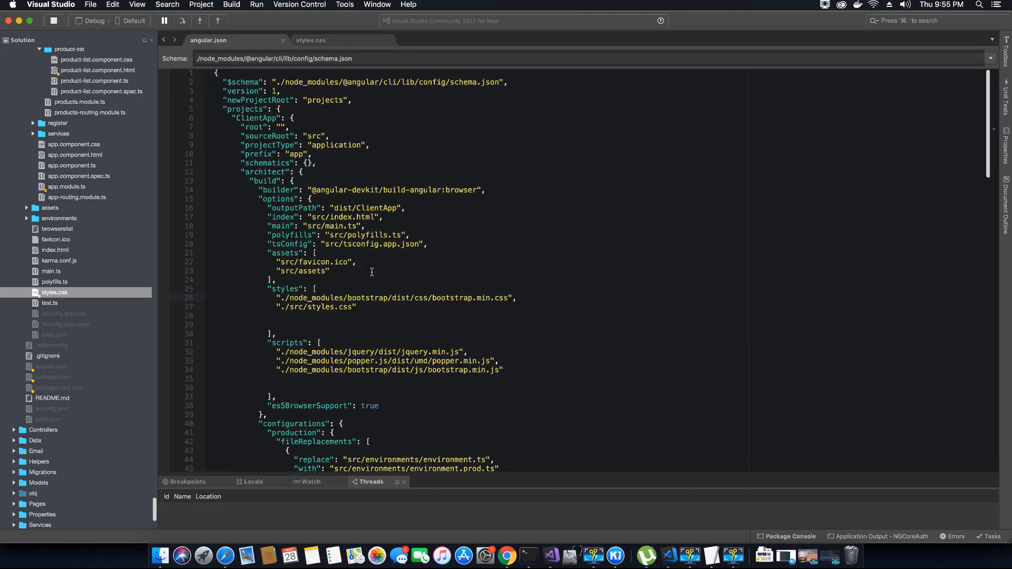
{"action": "mouse_move", "coordinate": [479, 320]}
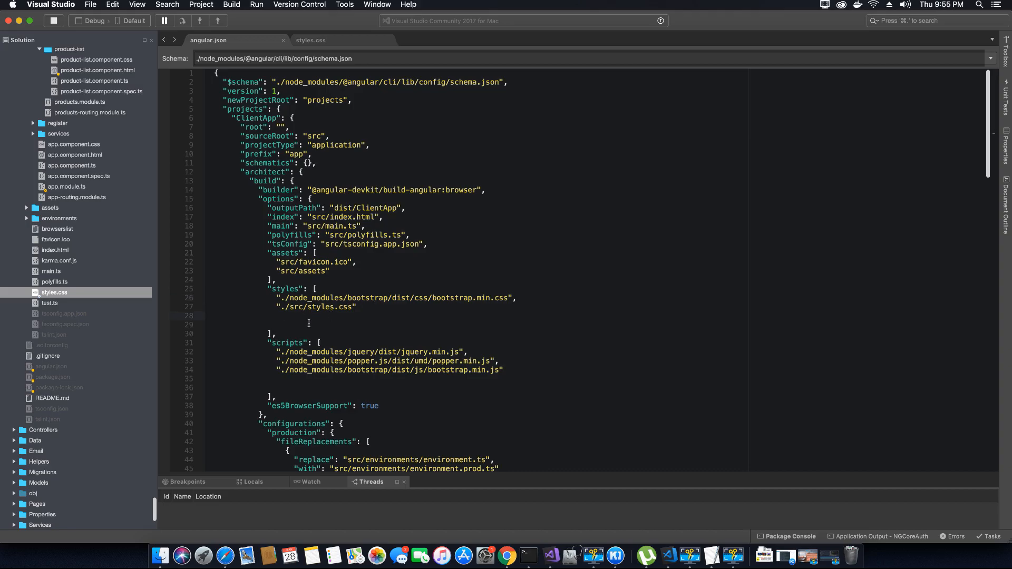
{"action": "scroll", "scroll_direction": "down", "scroll_amount": 3}
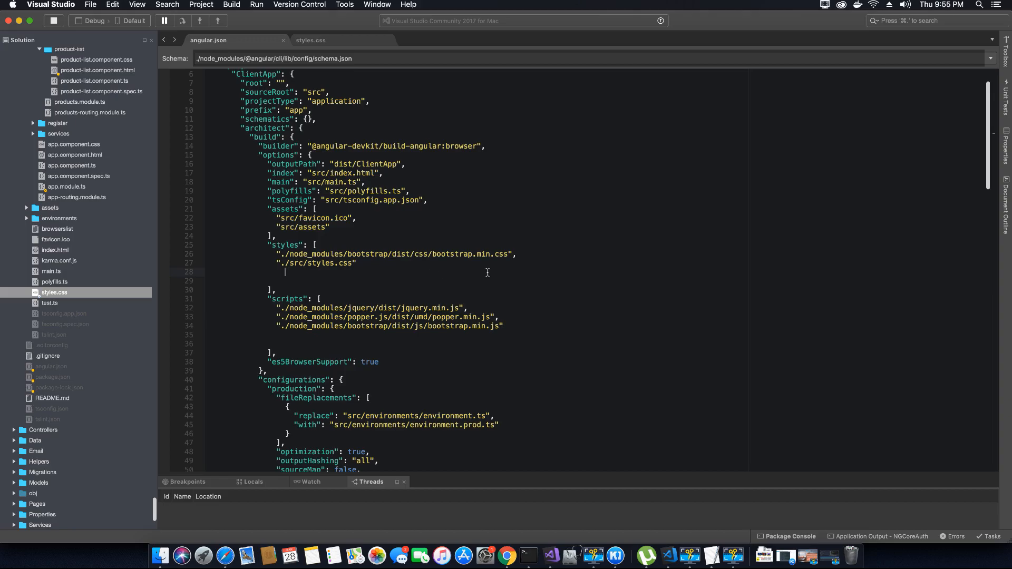
{"action": "mouse_move", "coordinate": [509, 525]}
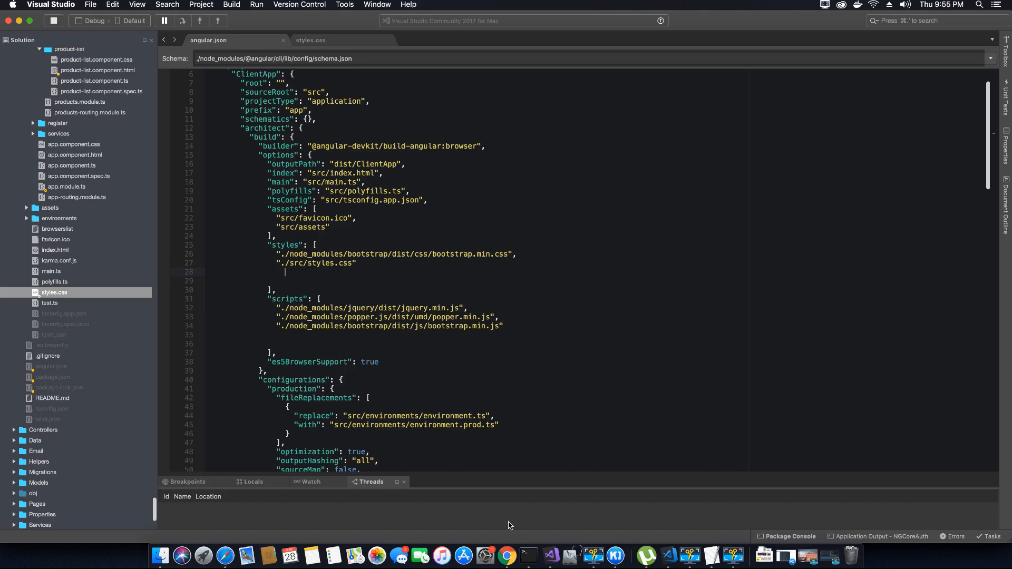
{"action": "mouse_move", "coordinate": [517, 556]}
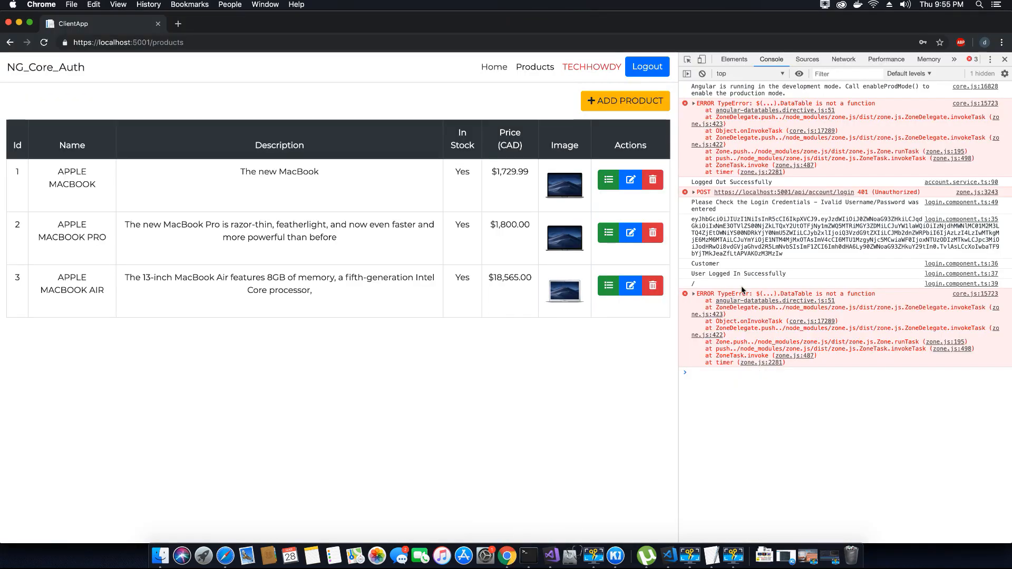
{"action": "mouse_move", "coordinate": [772, 300]}
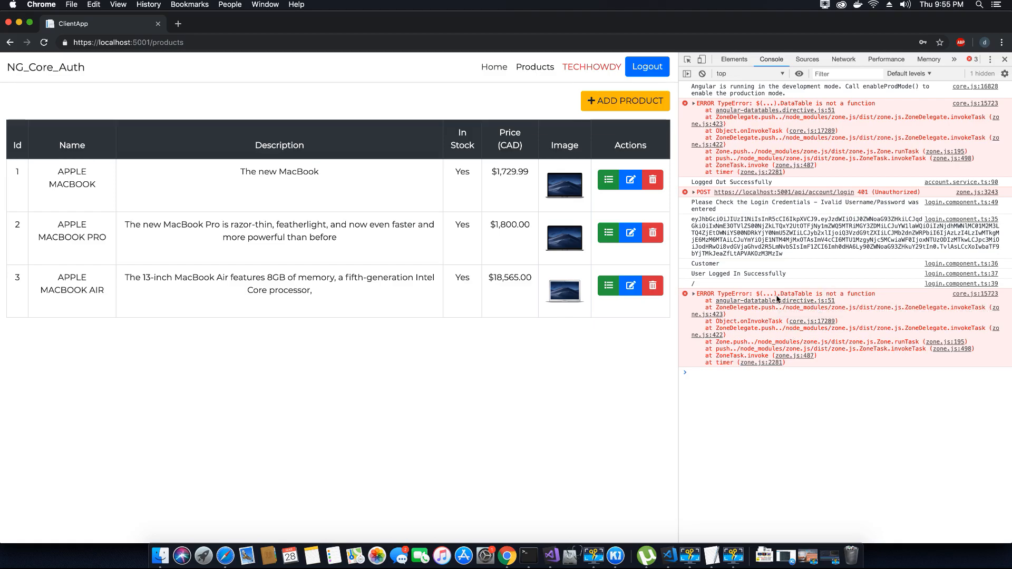
{"action": "mouse_move", "coordinate": [778, 298]}
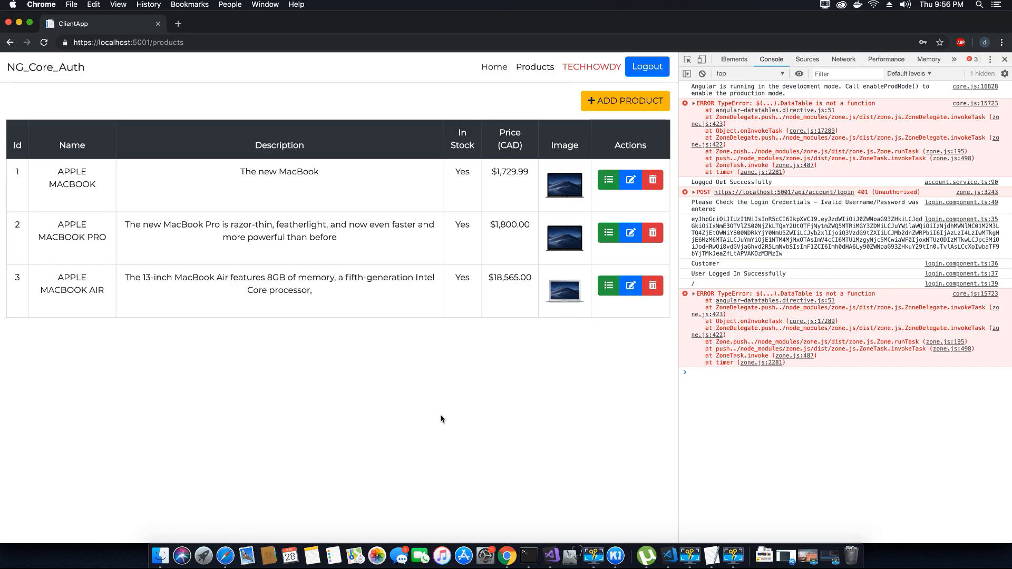
Check the products page console in Chrome, which still shows the DataTable error.
{"action": "left_click", "coordinate": [548, 554]}
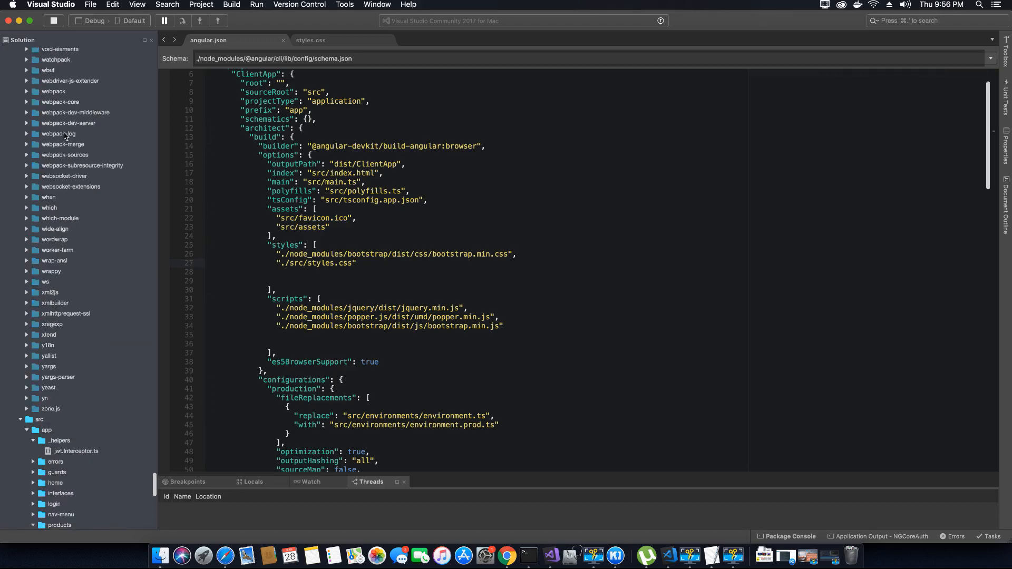
Build the NG_Core_Auth solution from its context menu, ending with a successful build.
{"action": "scroll", "scroll_direction": "down", "scroll_amount": 3}
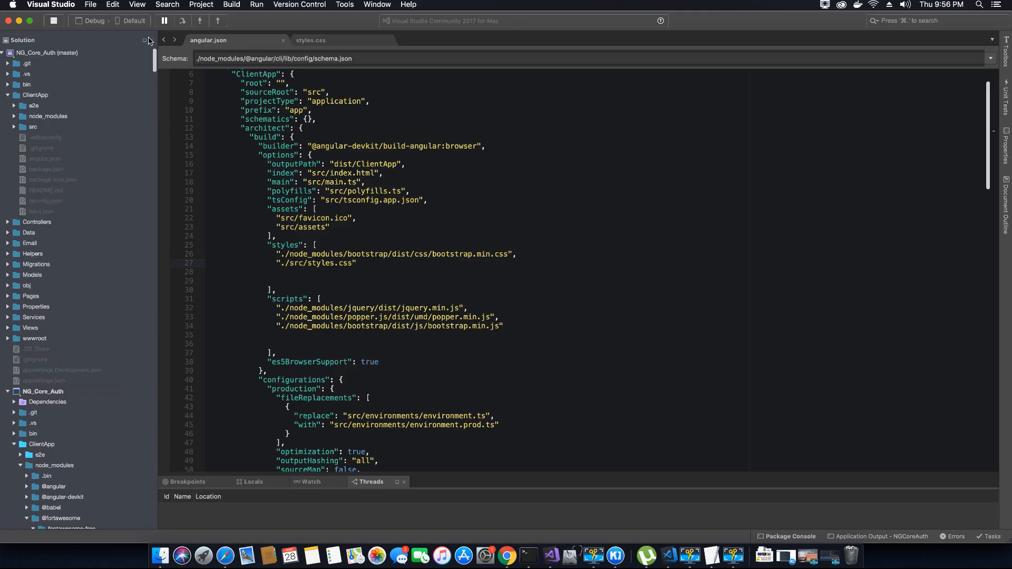
{"action": "right_click", "coordinate": [47, 53]}
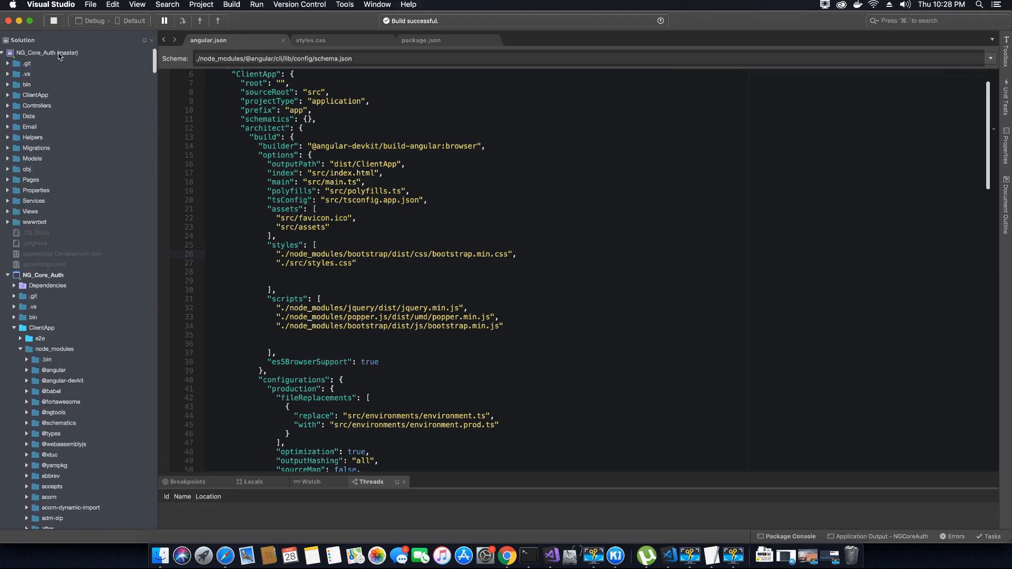
Expand the client app's node_modules folder and locate the datatables.net package.
{"action": "right_click", "coordinate": [46, 53]}
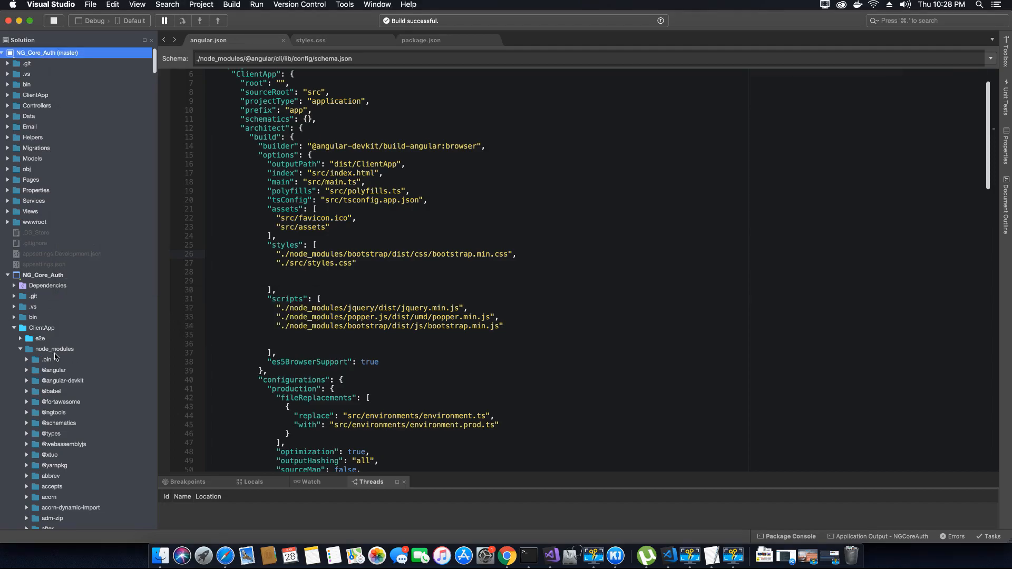
{"action": "left_click", "coordinate": [54, 349]}
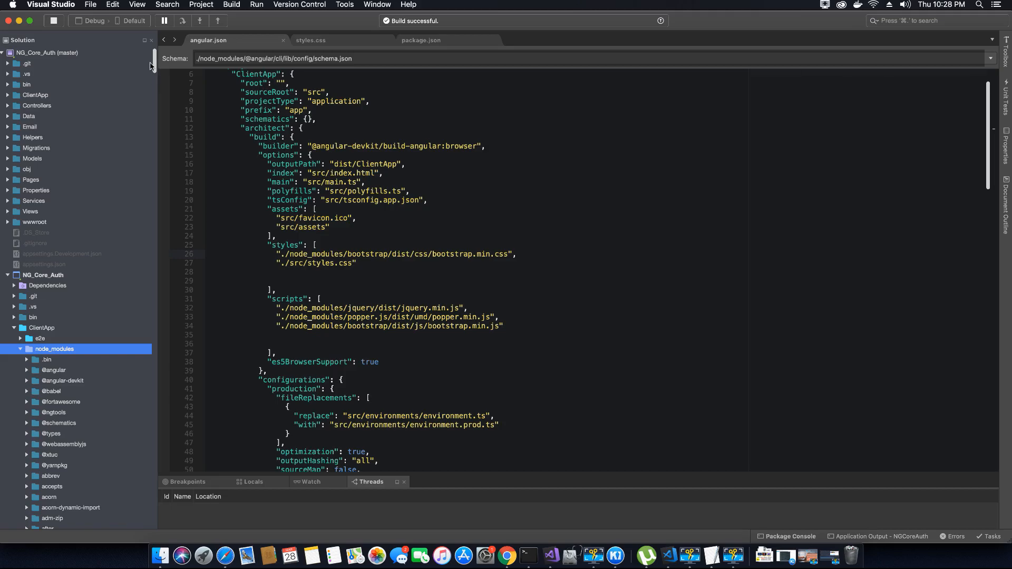
{"action": "left_click", "coordinate": [51, 391]}
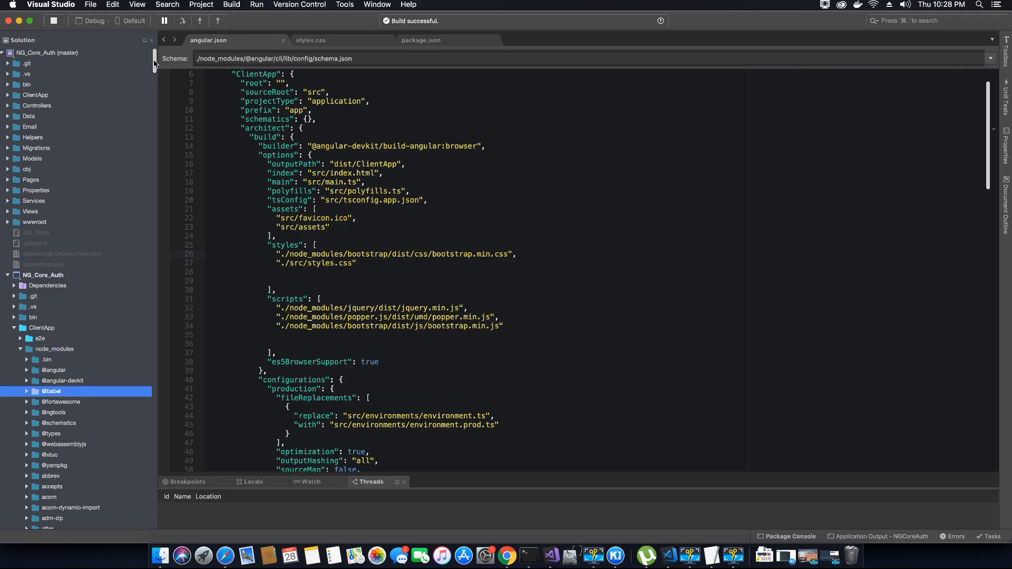
{"action": "scroll", "scroll_direction": "down", "scroll_amount": 3}
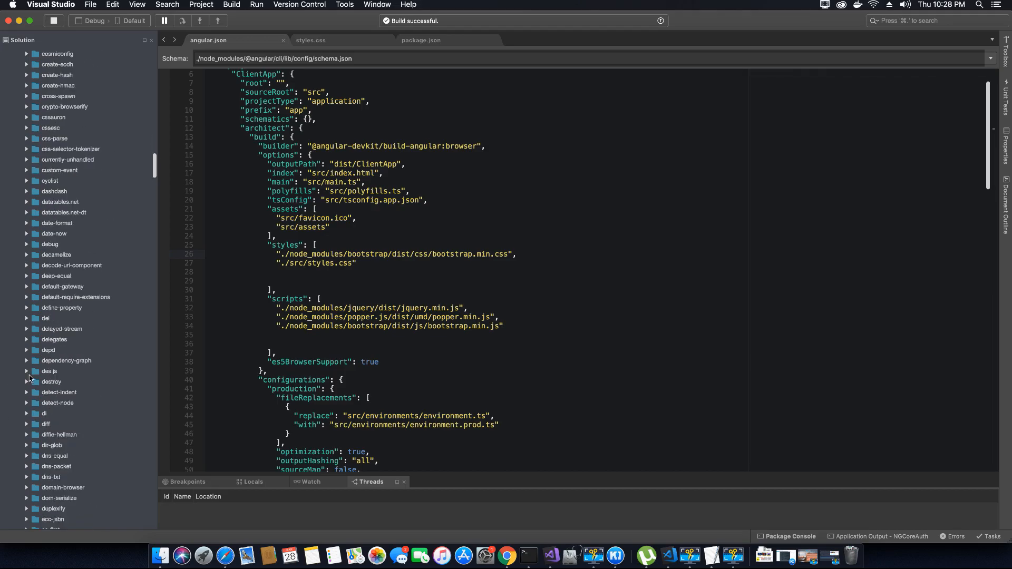
{"action": "left_click", "coordinate": [59, 201]}
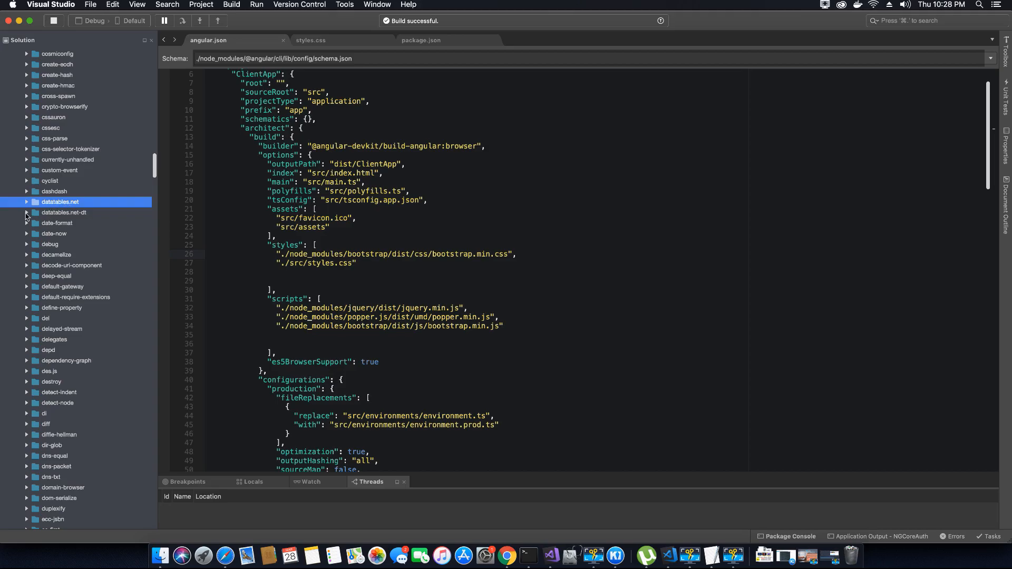
{"action": "mouse_move", "coordinate": [70, 219]}
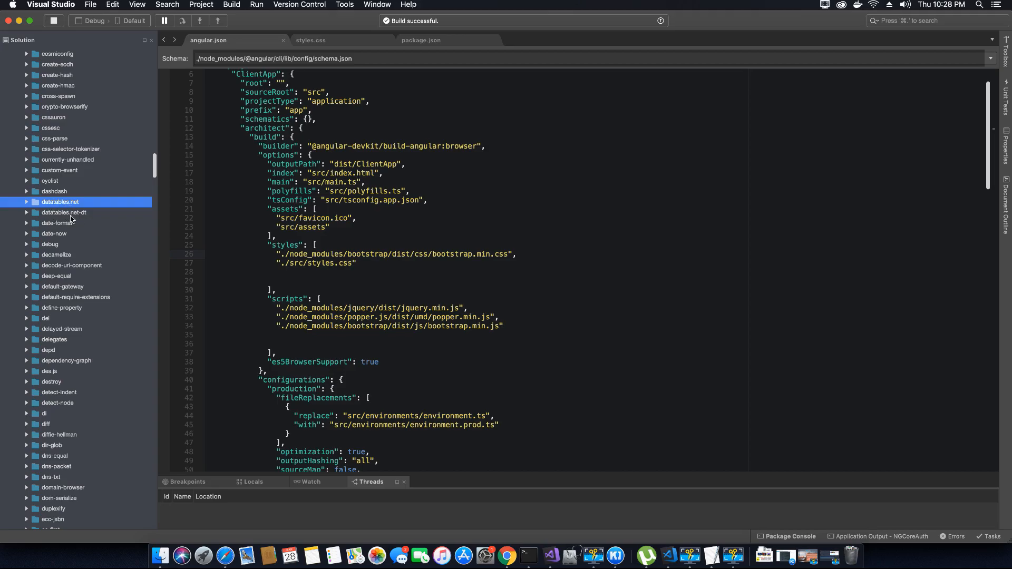
{"action": "mouse_move", "coordinate": [29, 207]}
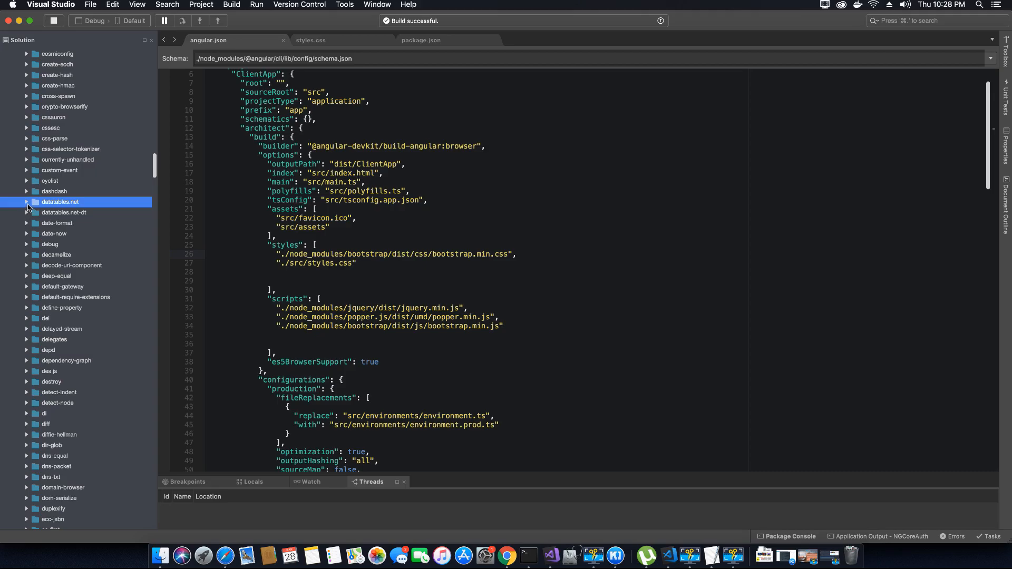
Expand datatables.net/js and datatables.net-dt/css and js to reveal the DataTables files.
{"action": "left_click", "coordinate": [26, 202]}
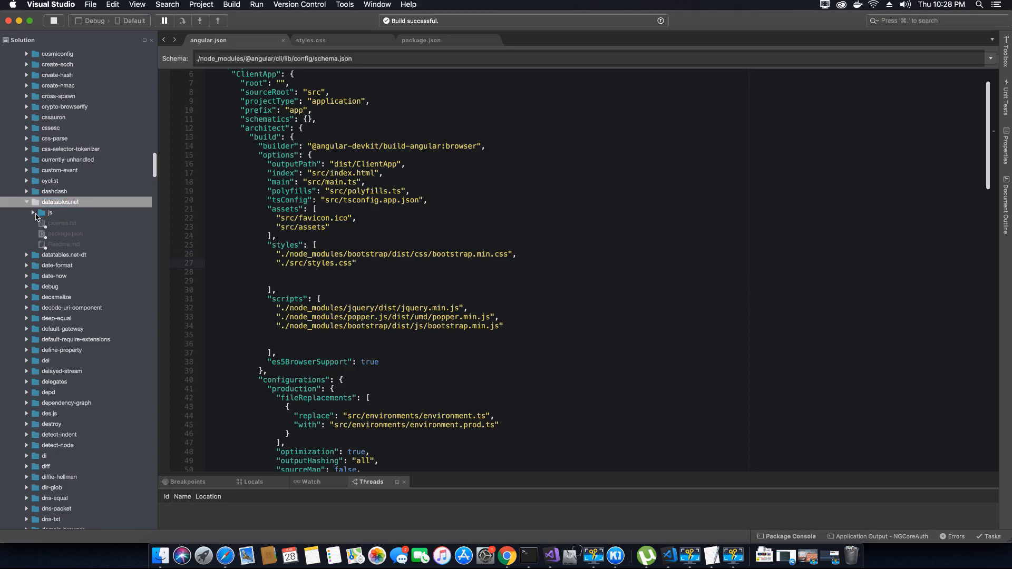
{"action": "left_click", "coordinate": [34, 213]}
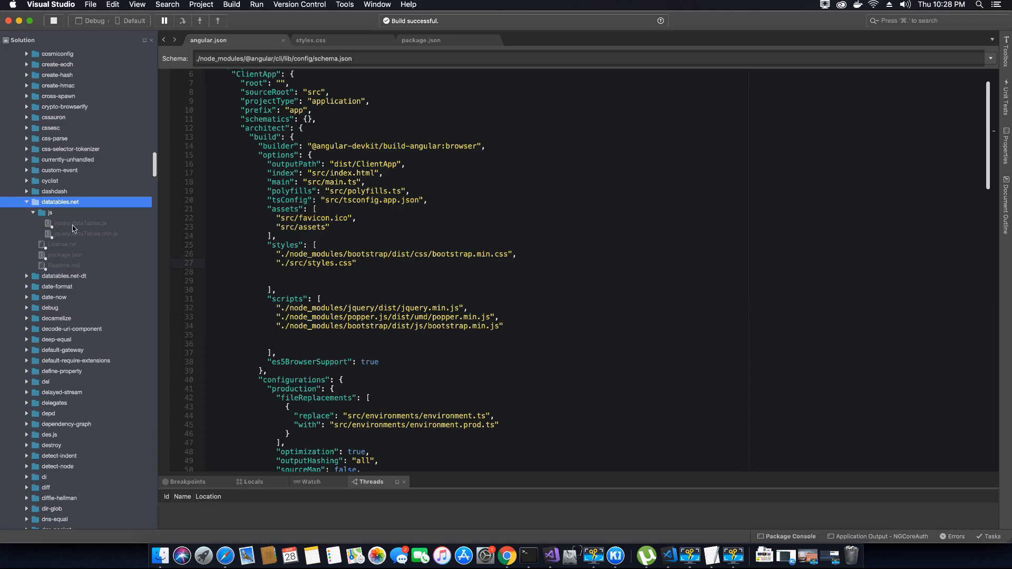
{"action": "left_click", "coordinate": [25, 276]}
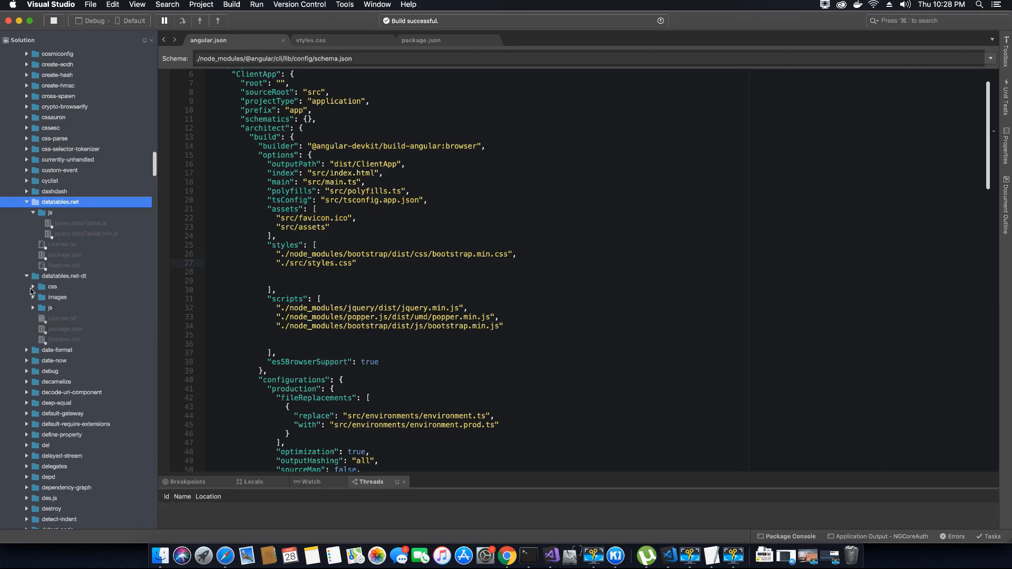
{"action": "left_click", "coordinate": [33, 287]}
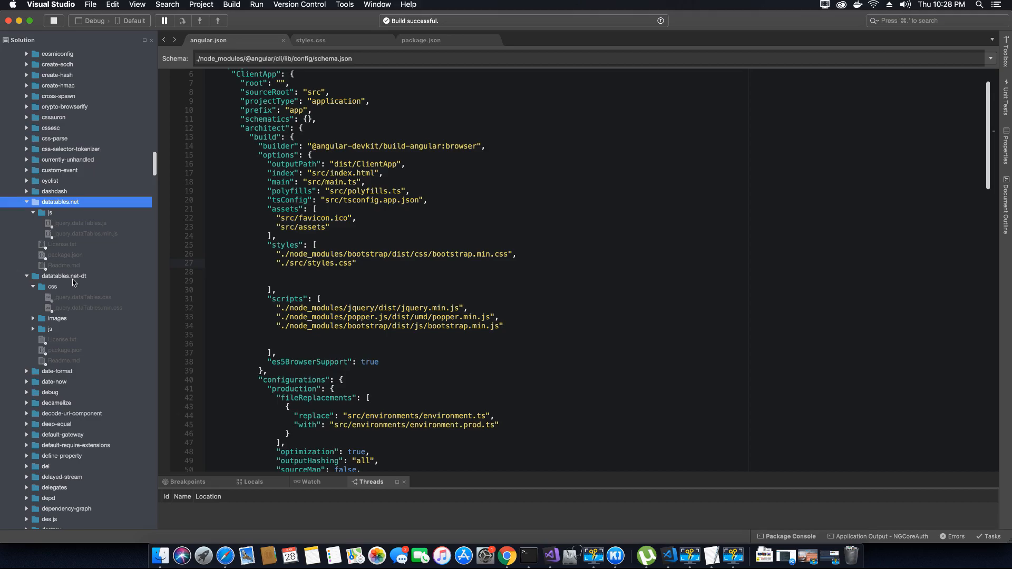
{"action": "mouse_move", "coordinate": [89, 284]}
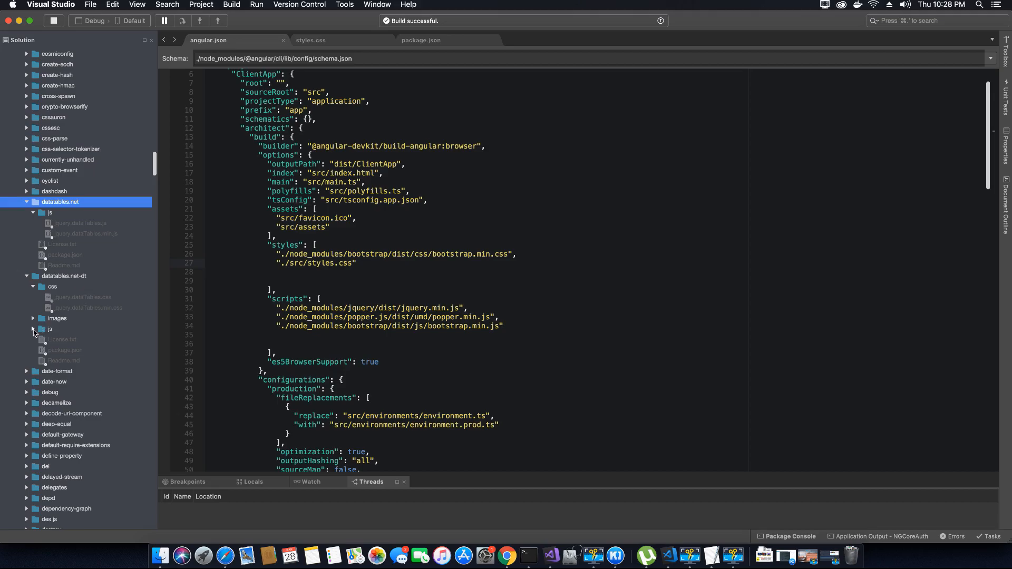
{"action": "left_click", "coordinate": [33, 329]}
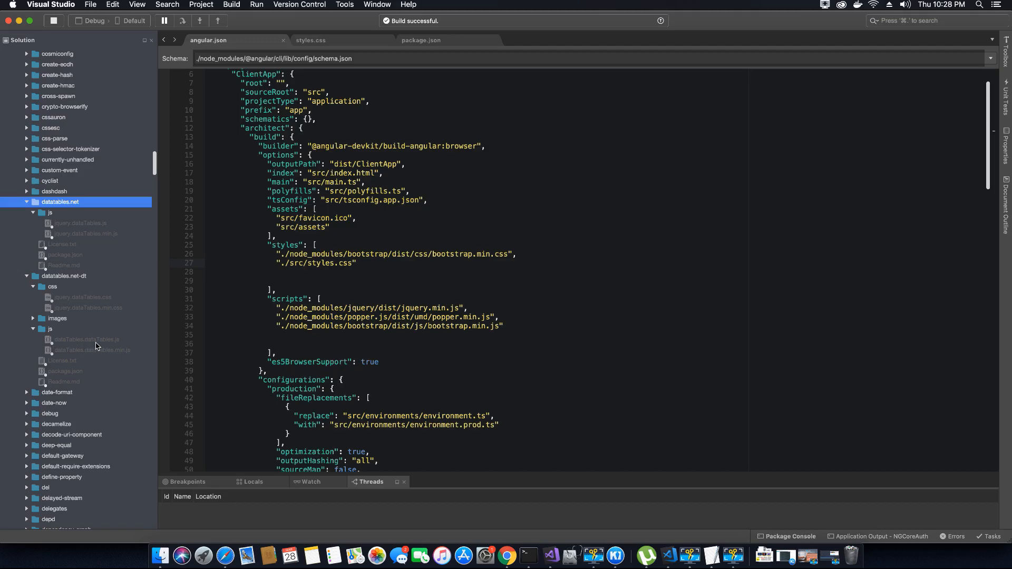
{"action": "mouse_move", "coordinate": [73, 283]}
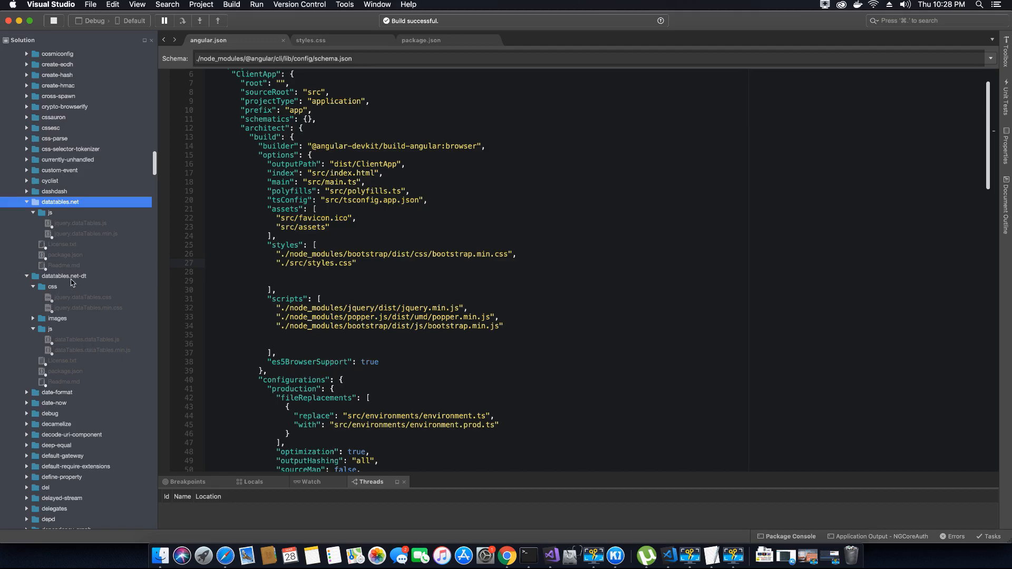
{"action": "mouse_move", "coordinate": [76, 286]}
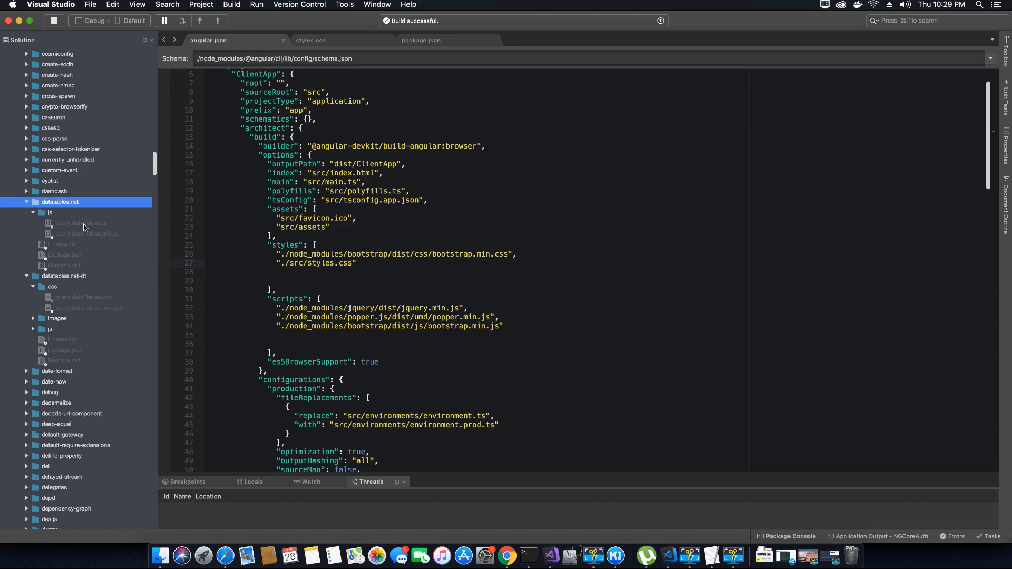
{"action": "mouse_move", "coordinate": [107, 233]}
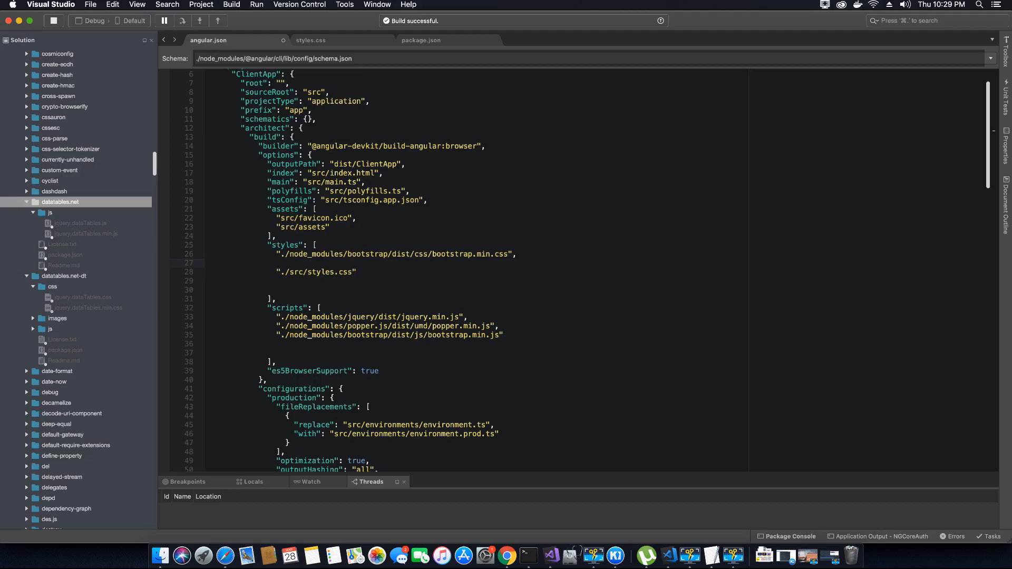
Add "./node_modules/datatables.net-dt/css/jquery.dataTables.min.css" to the styles array.
{"action": "left_click", "coordinate": [277, 264]}
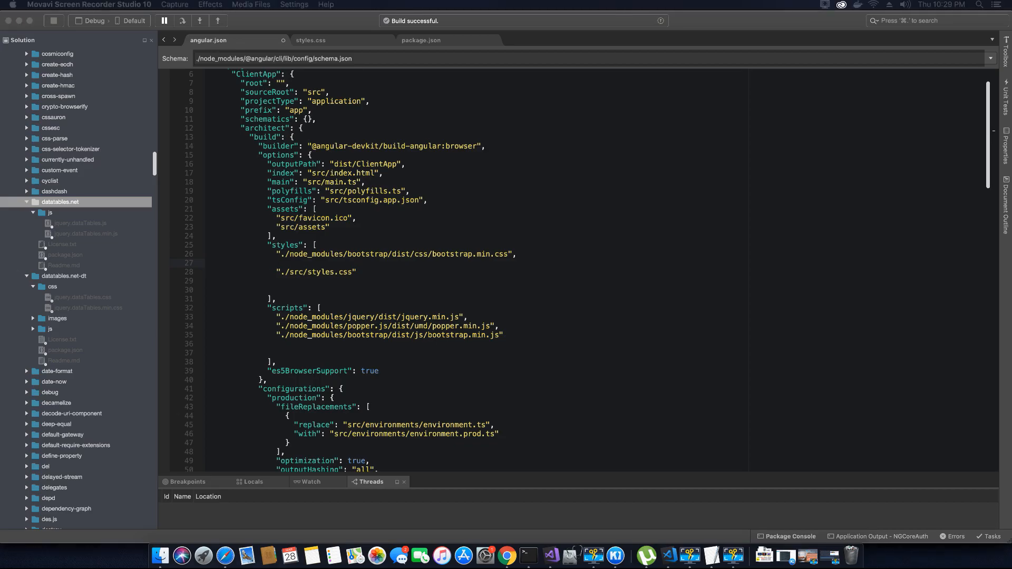
{"action": "type", "text": "\"./node_modules/datatables.net-dt/css/jquery.dataTables.min.css\","}
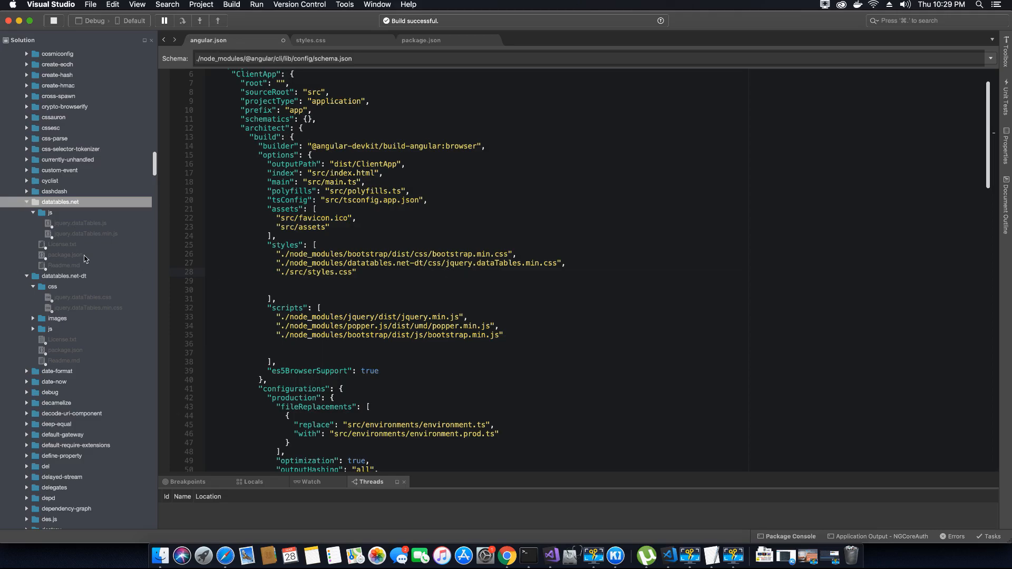
{"action": "mouse_move", "coordinate": [98, 318]}
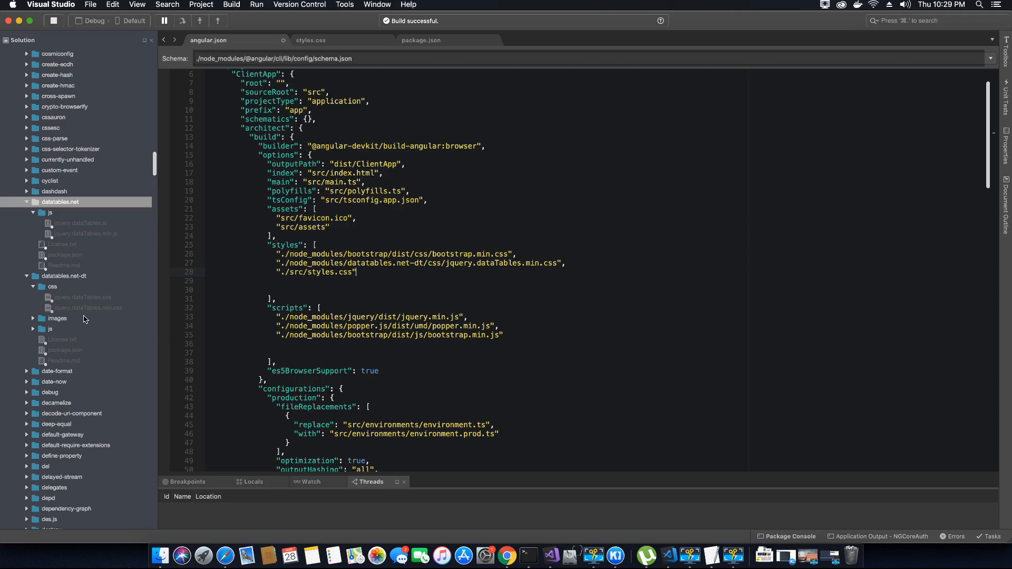
{"action": "mouse_move", "coordinate": [89, 315]}
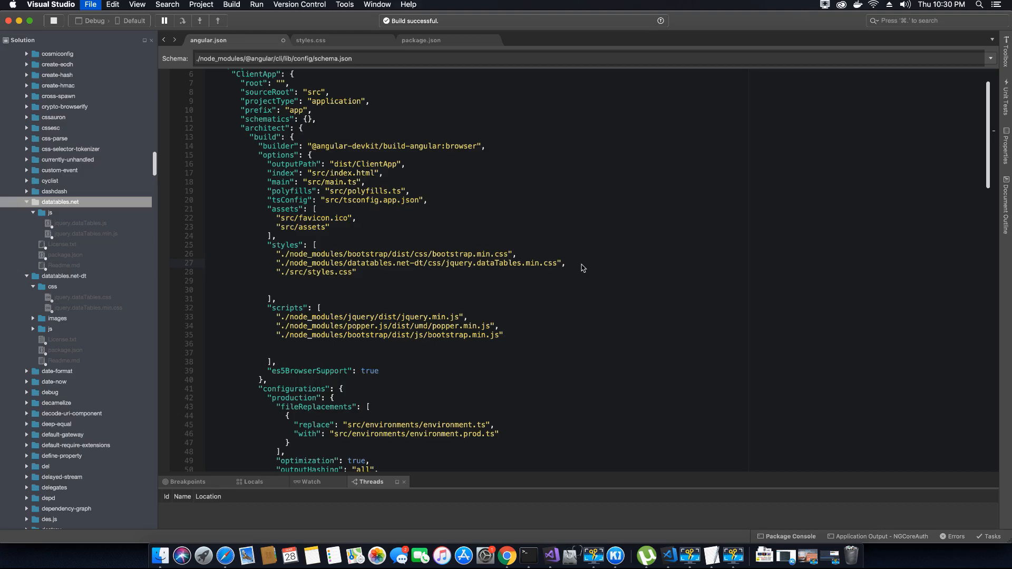
{"action": "mouse_move", "coordinate": [548, 275]}
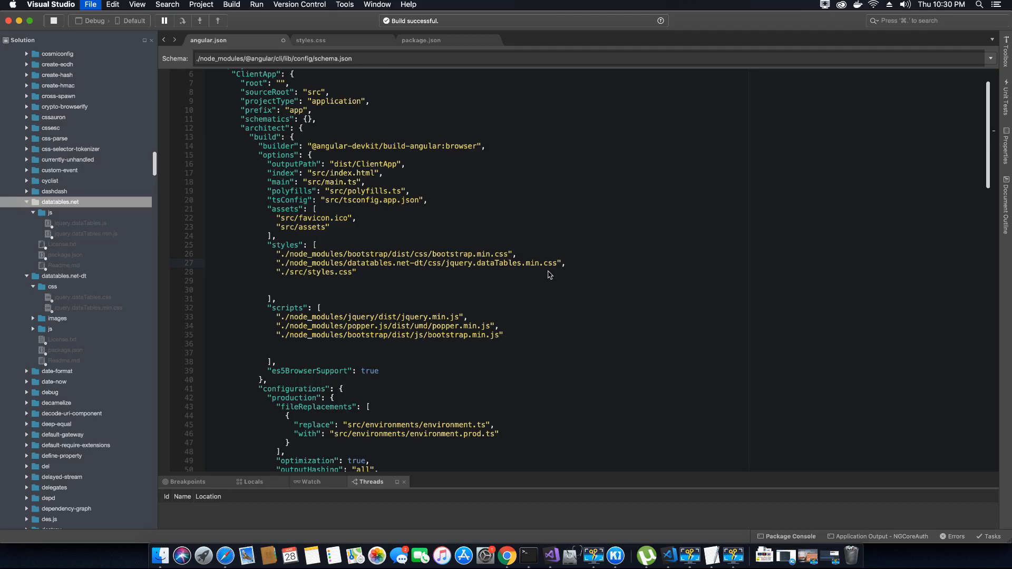
Append "./node_modules/datatables.net/js/jquery.dataTables.js" after bootstrap.min.js in the scripts array.
{"action": "scroll", "scroll_direction": "down", "scroll_amount": 3}
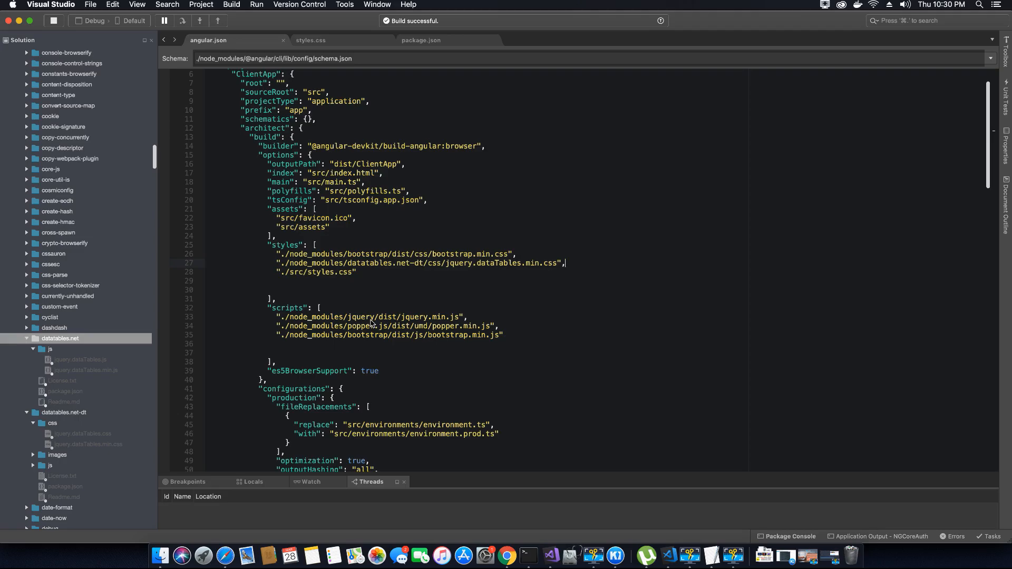
{"action": "mouse_move", "coordinate": [444, 343]}
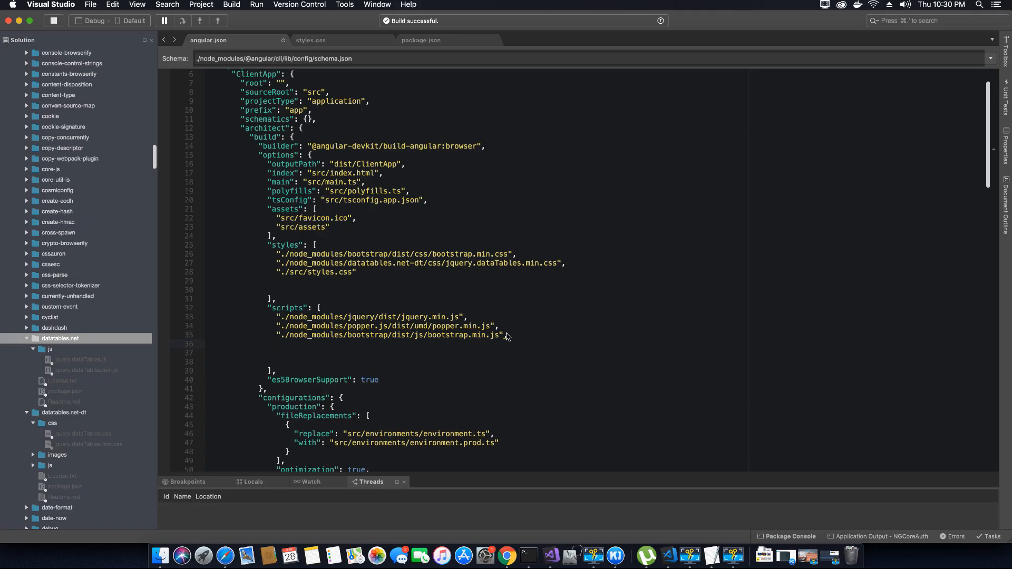
{"action": "mouse_move", "coordinate": [507, 335]}
{"action": "type", "text": ","}
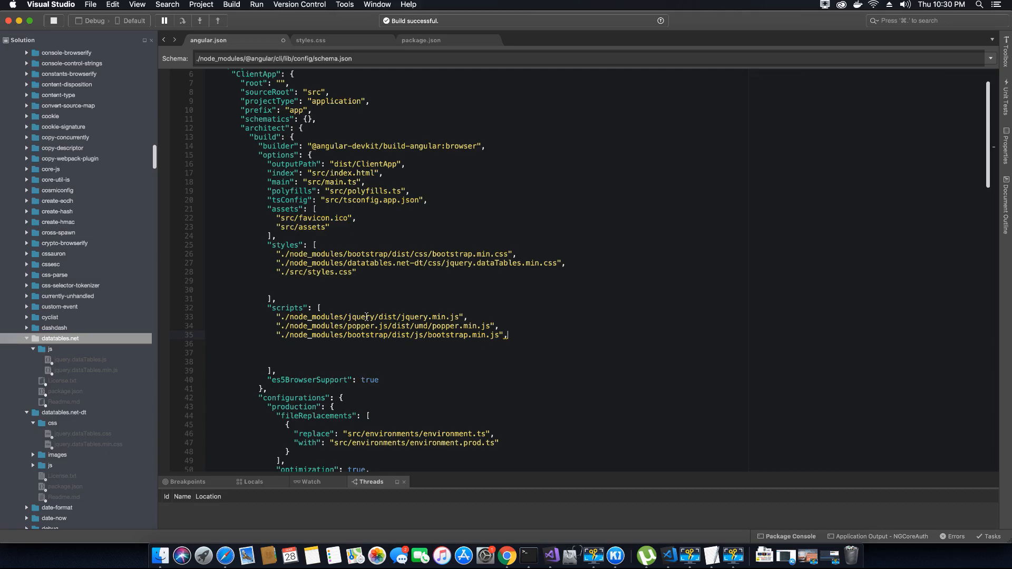
{"action": "mouse_move", "coordinate": [491, 320]}
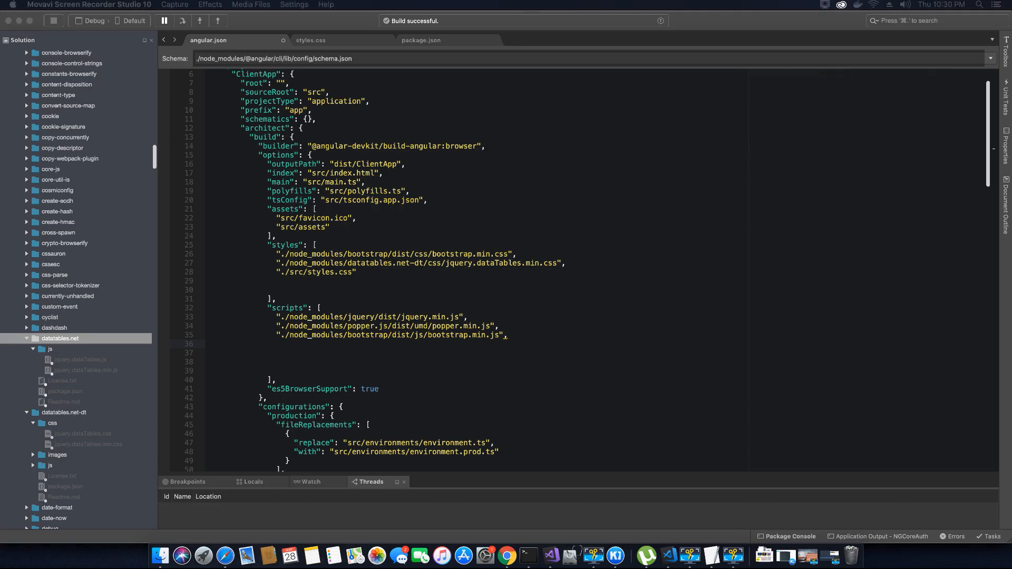
{"action": "type", "text": "\"./node_modules/datatables.net/js/jquery.dataTables.js\""}
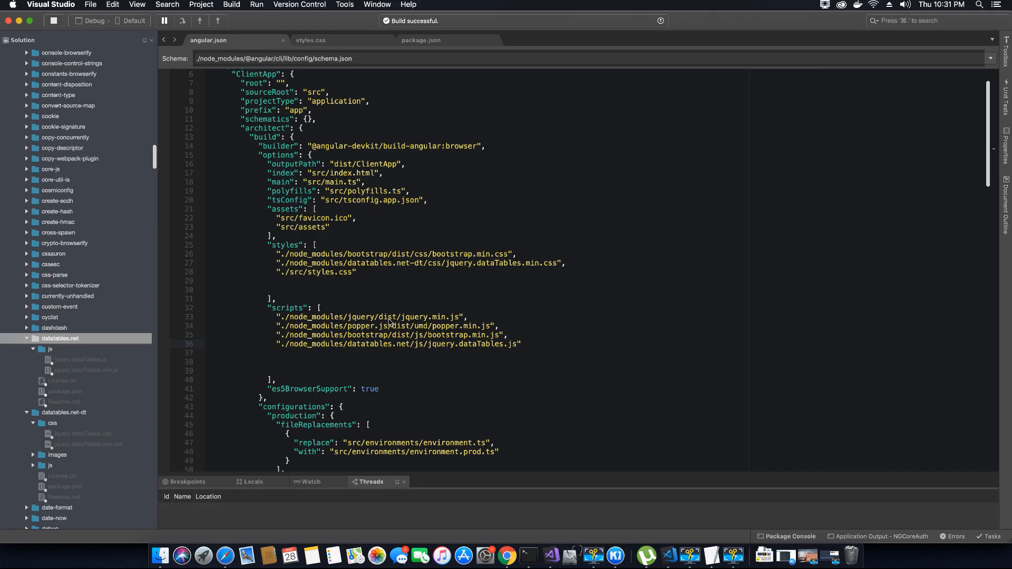
{"action": "mouse_move", "coordinate": [442, 349]}
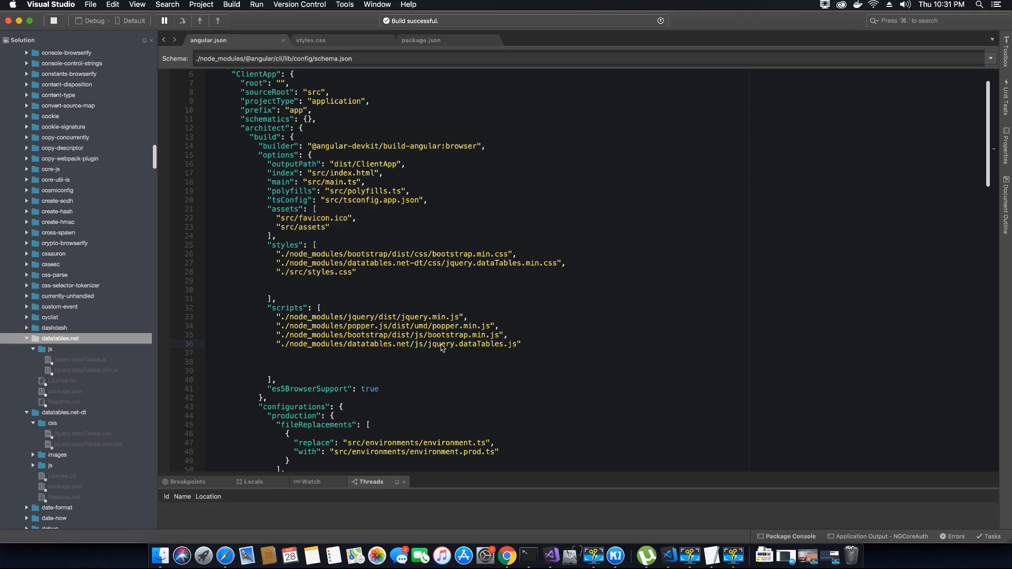
{"action": "mouse_move", "coordinate": [447, 352]}
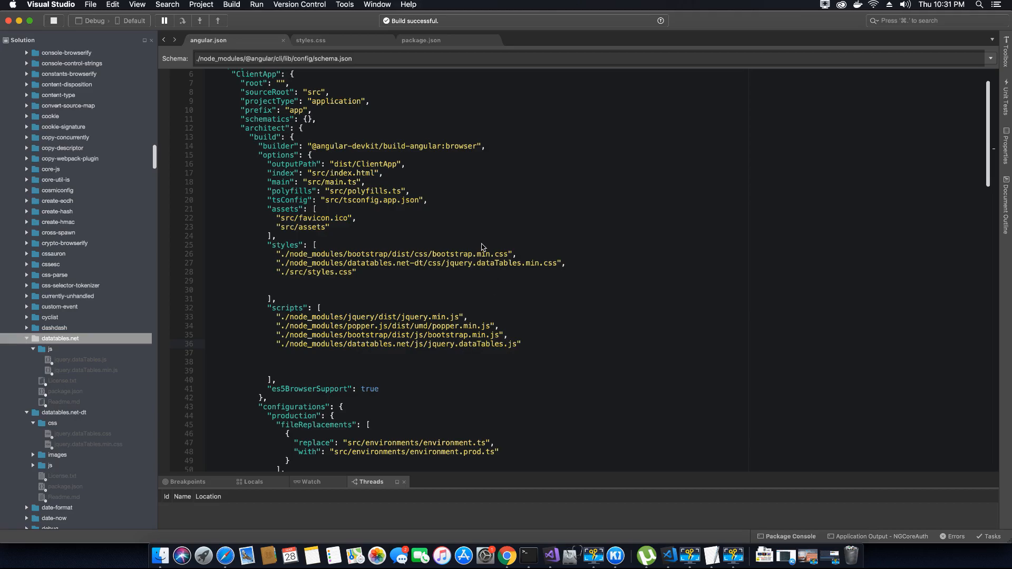
{"action": "double_click", "coordinate": [441, 344]}
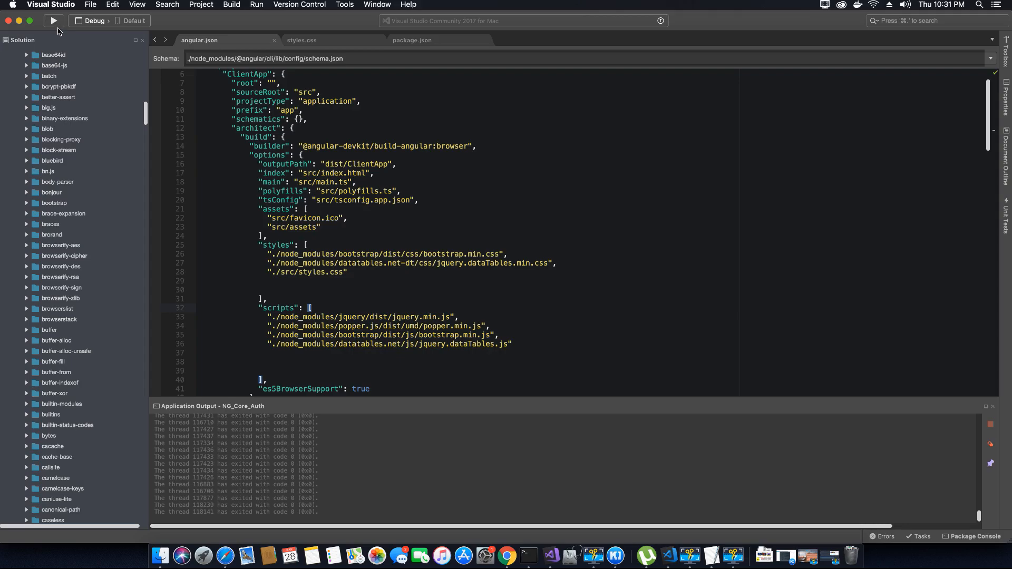
Rebuild the NG_Core_Auth solution successfully and launch the rebuilt app.
{"action": "left_click", "coordinate": [48, 108]}
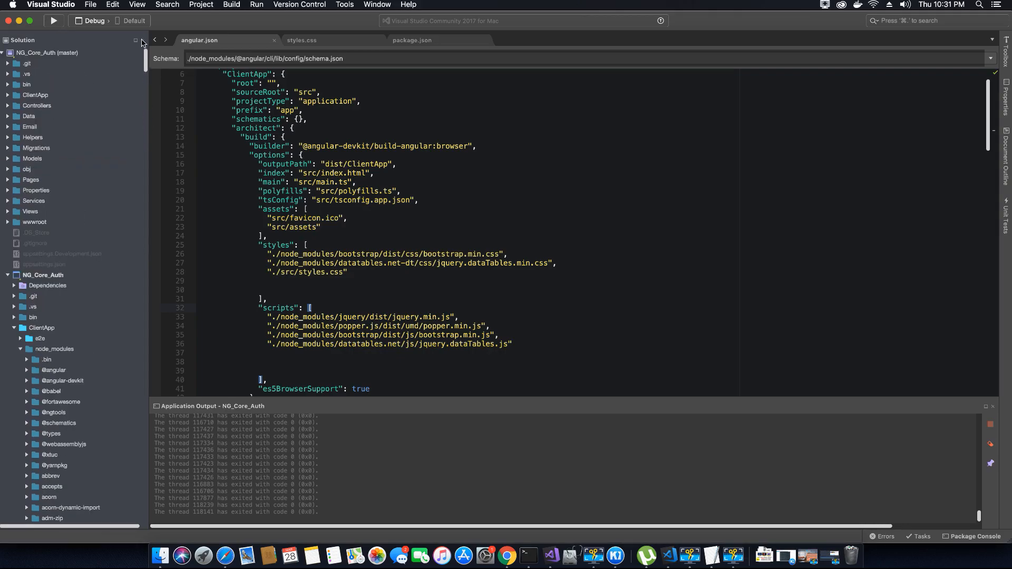
{"action": "right_click", "coordinate": [46, 53]}
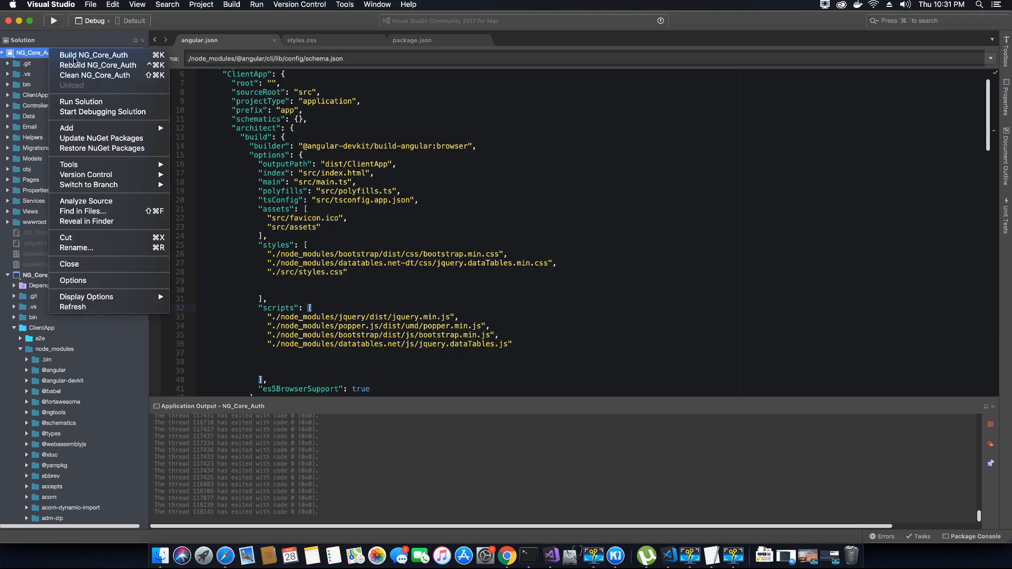
{"action": "left_click", "coordinate": [93, 55]}
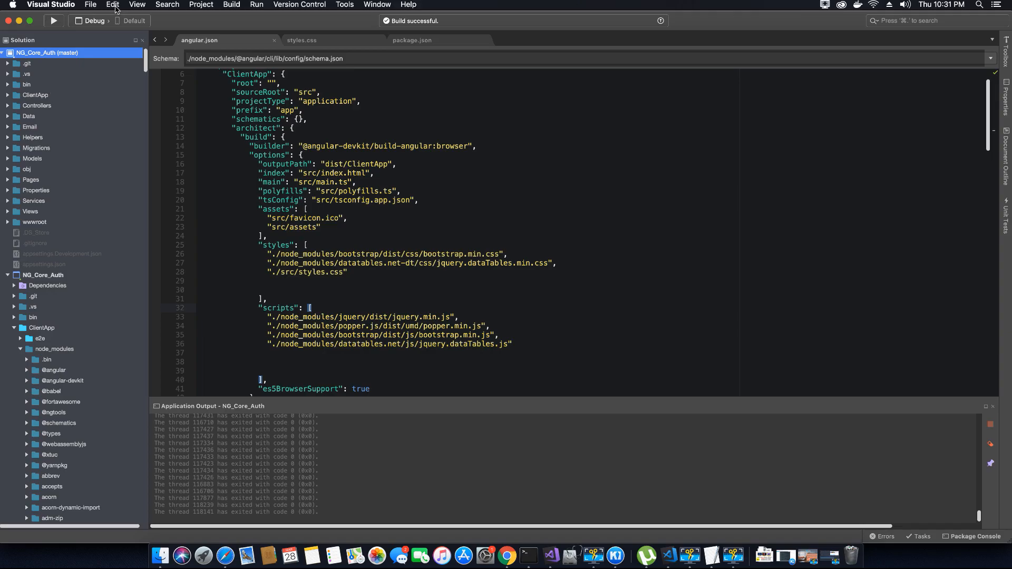
{"action": "left_click", "coordinate": [54, 21]}
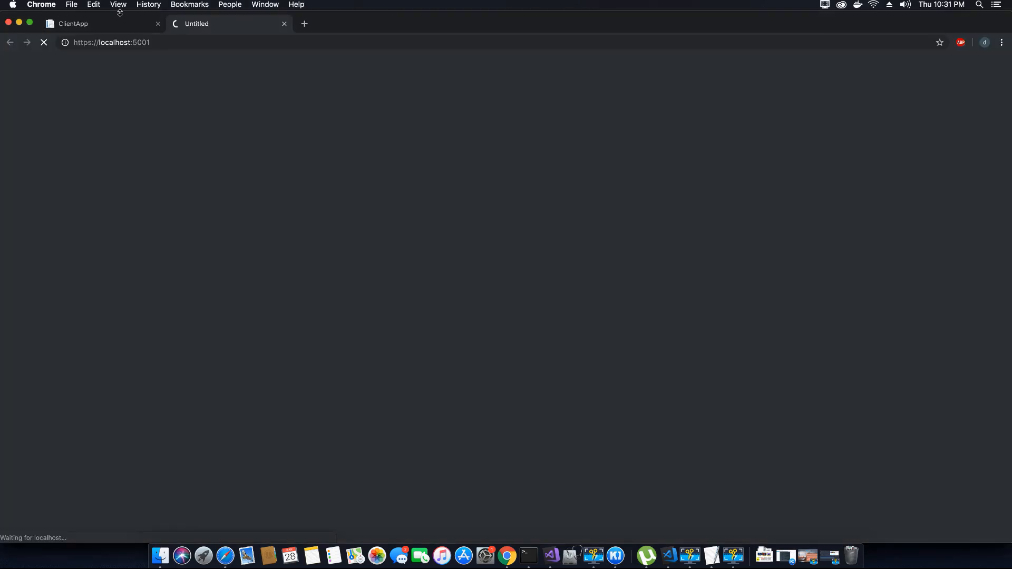
Close the old ClientApp tab and load the Products page, now styled by DataTables without errors.
{"action": "left_click", "coordinate": [158, 24]}
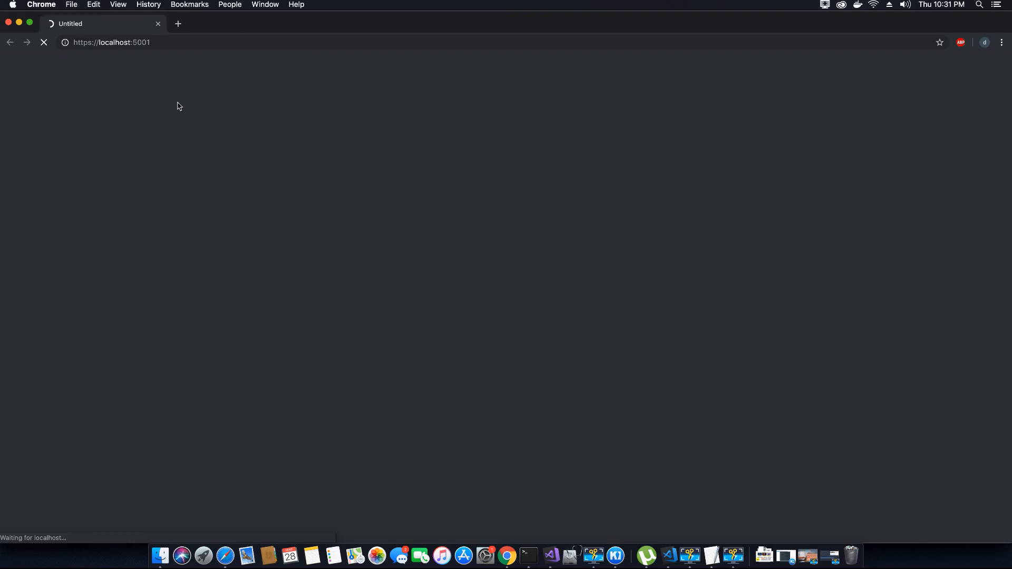
{"action": "mouse_move", "coordinate": [145, 81]}
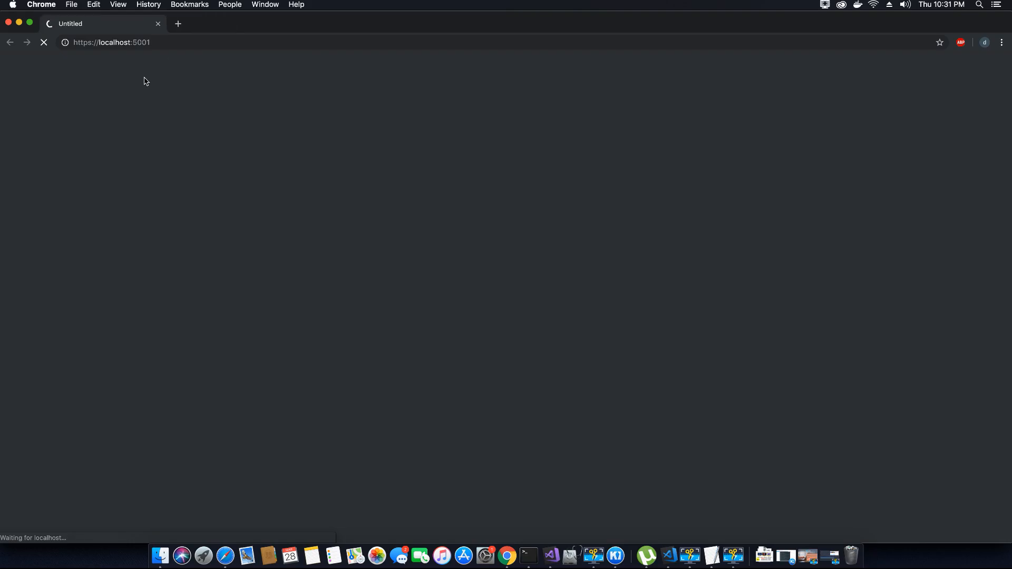
{"action": "mouse_move", "coordinate": [599, 128]}
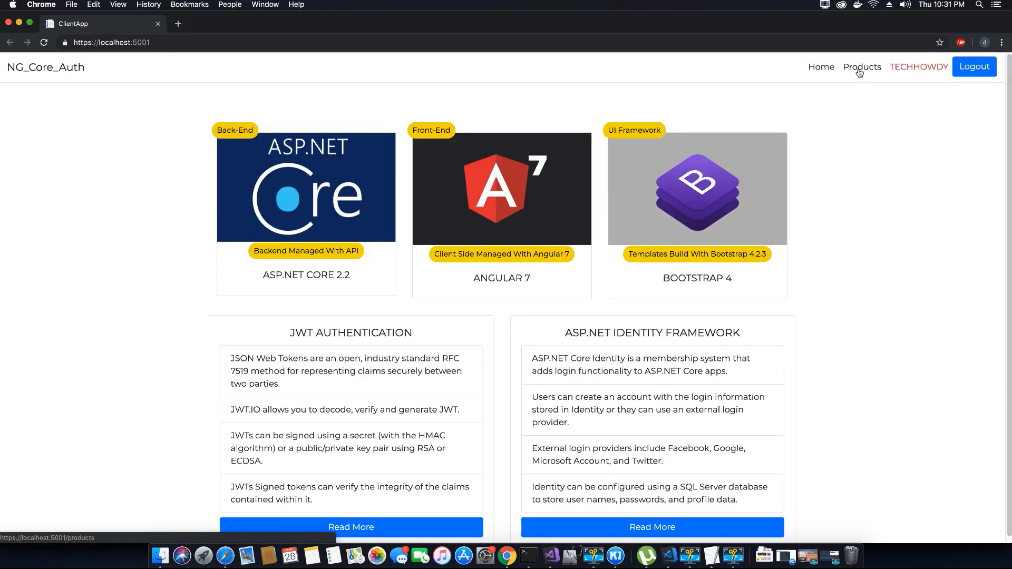
{"action": "left_click", "coordinate": [861, 67]}
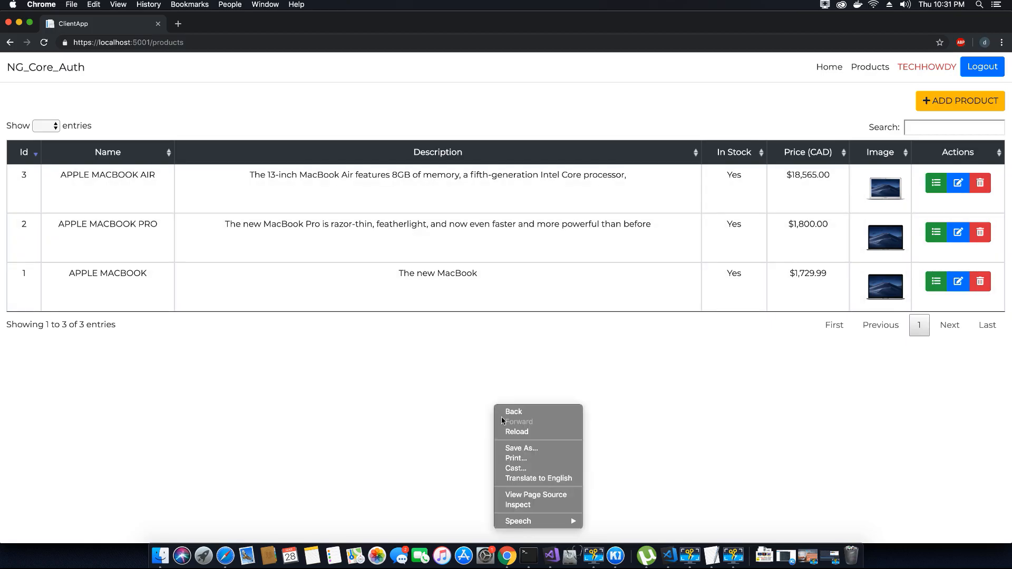
Bring up Chrome DevTools Console beside the products page, showing only Angular's dev-mode notice.
{"action": "left_click", "coordinate": [518, 505]}
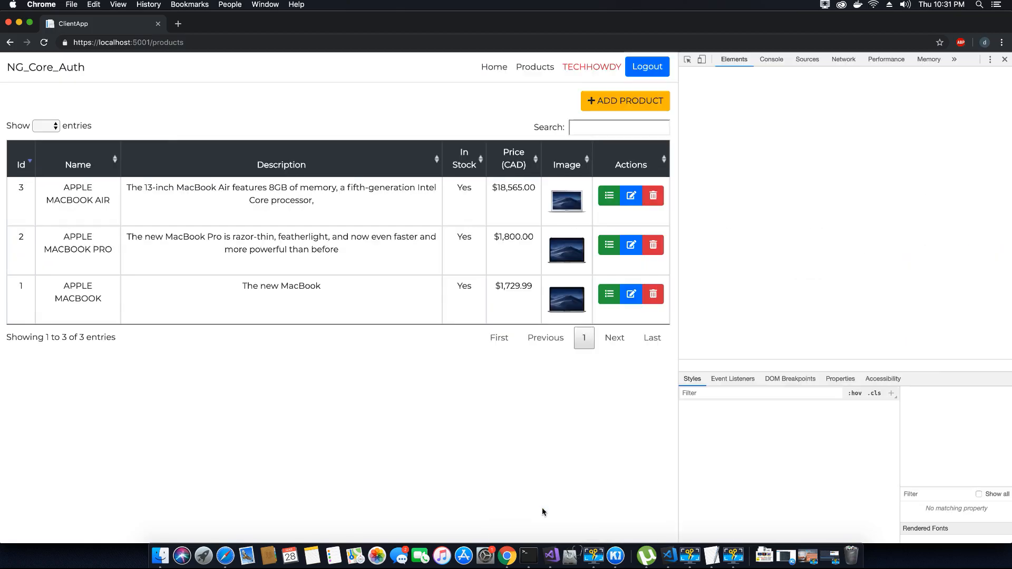
{"action": "left_click", "coordinate": [770, 59]}
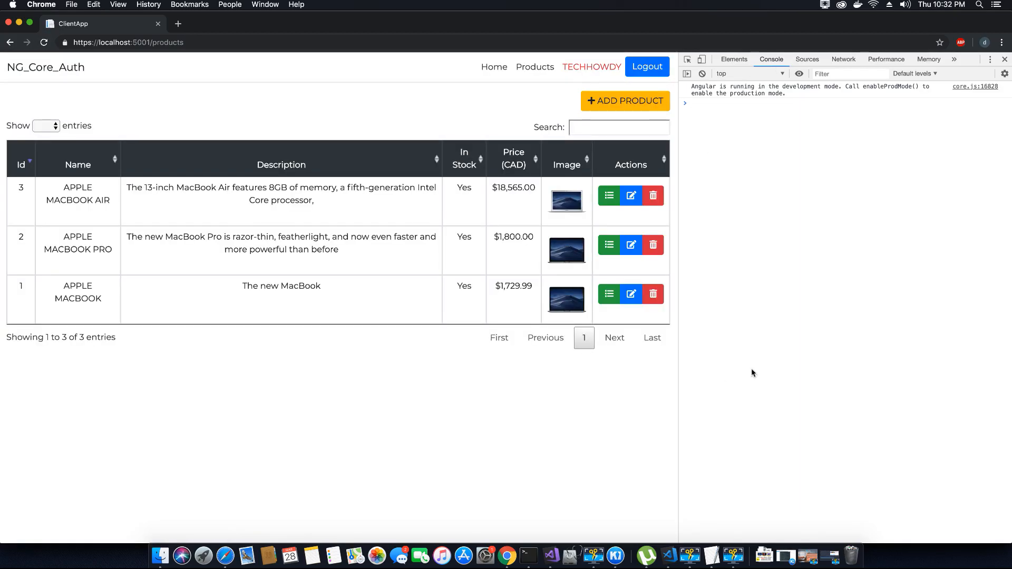
{"action": "mouse_move", "coordinate": [673, 197]}
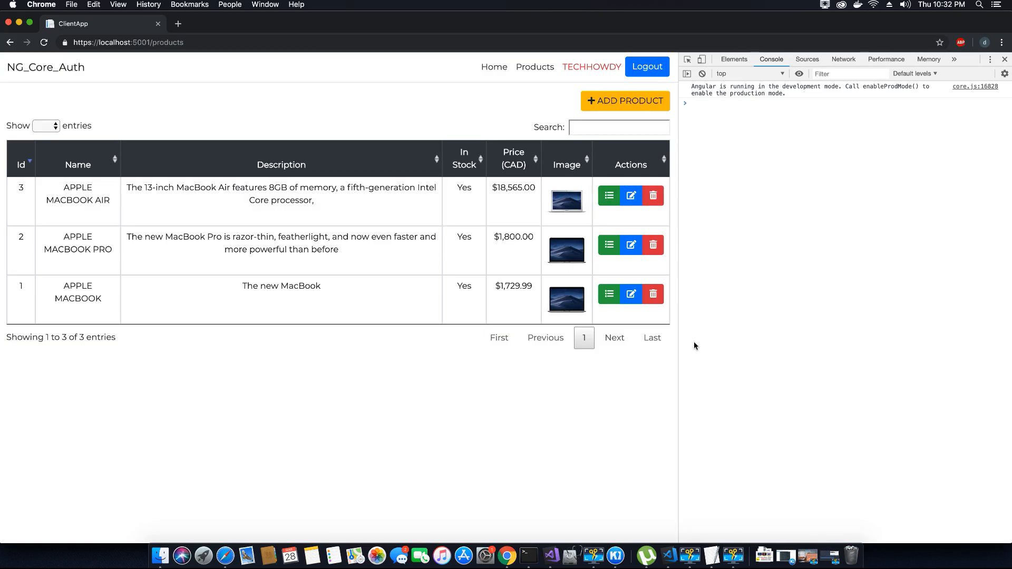
{"action": "mouse_move", "coordinate": [684, 183]}
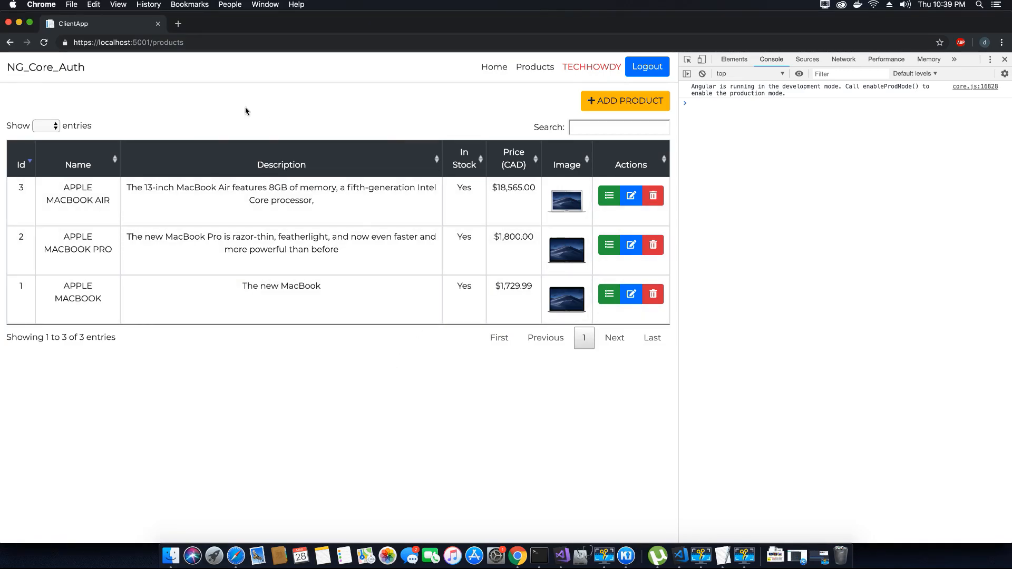
{"action": "mouse_move", "coordinate": [310, 377]}
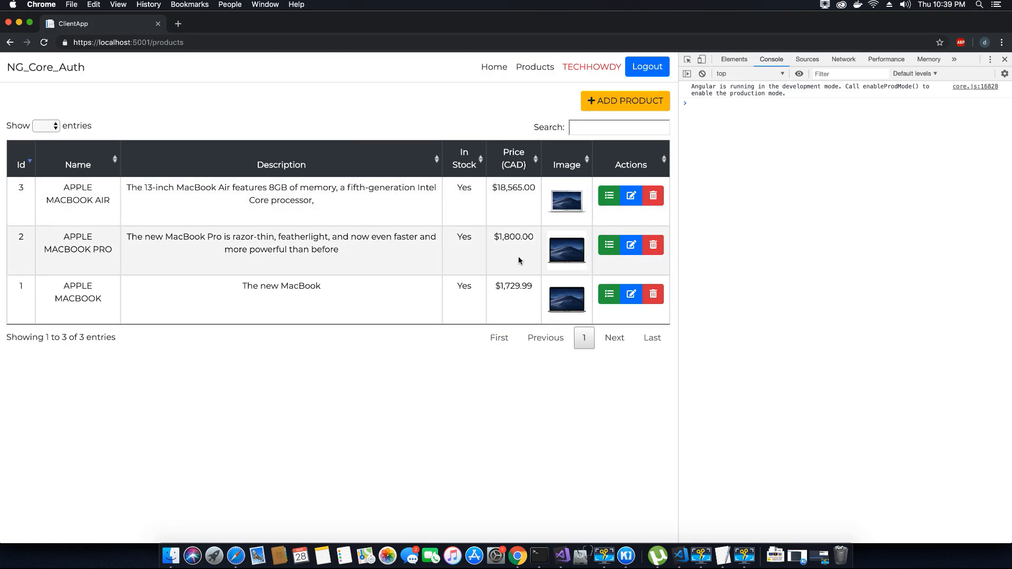
{"action": "mouse_move", "coordinate": [586, 284]}
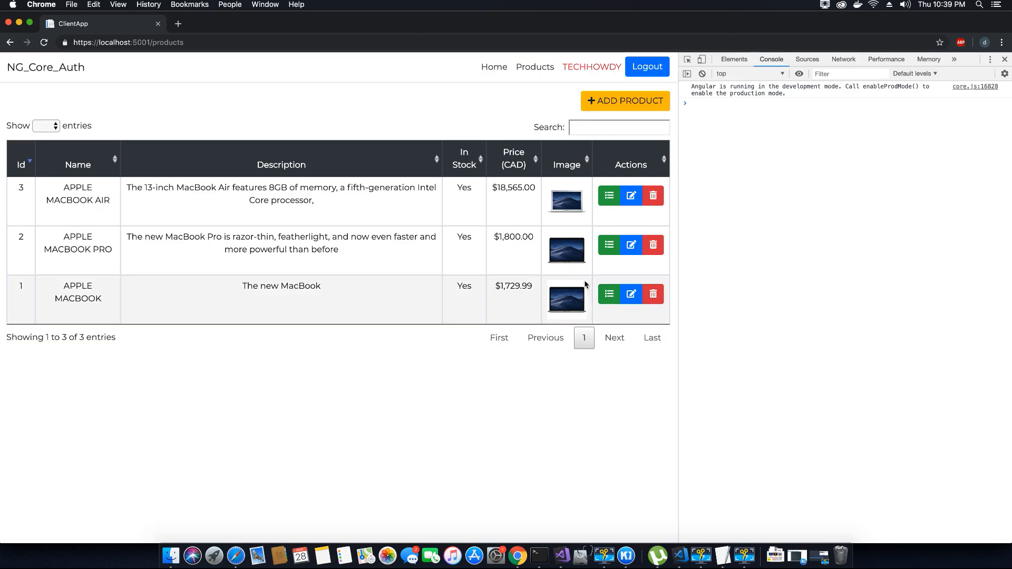
{"action": "mouse_move", "coordinate": [177, 128]}
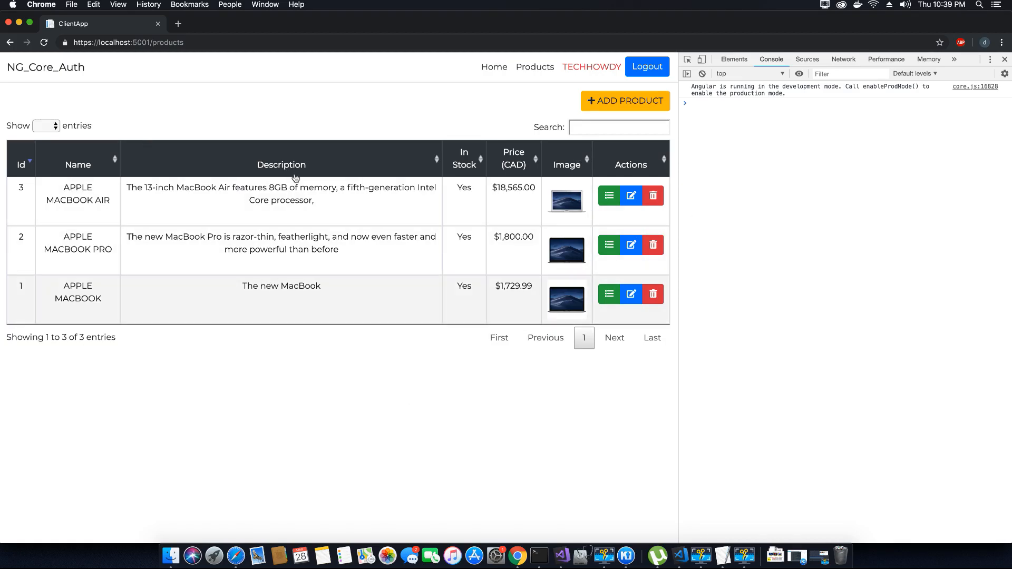
{"action": "mouse_move", "coordinate": [352, 143]}
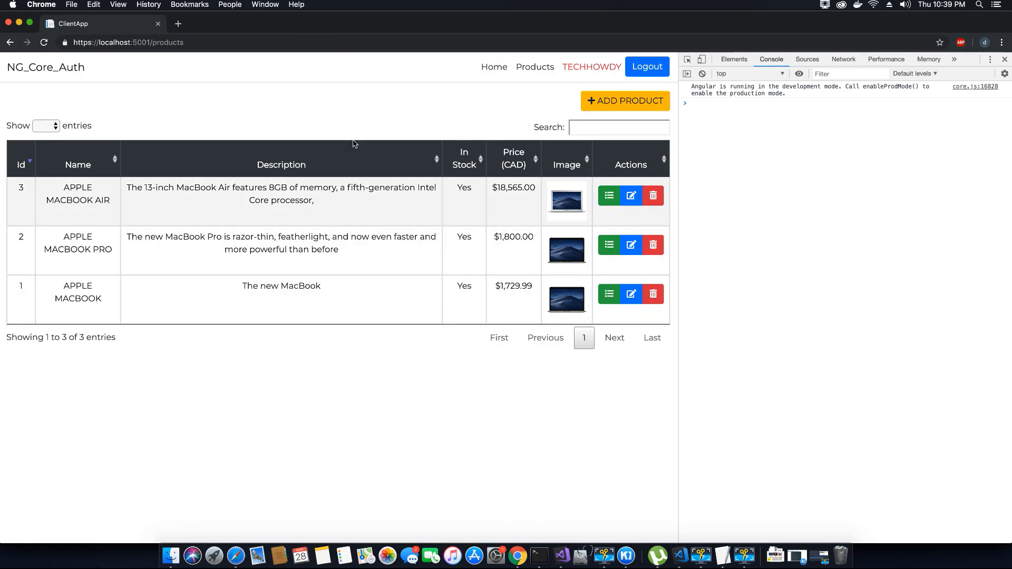
{"action": "mouse_move", "coordinate": [303, 123]}
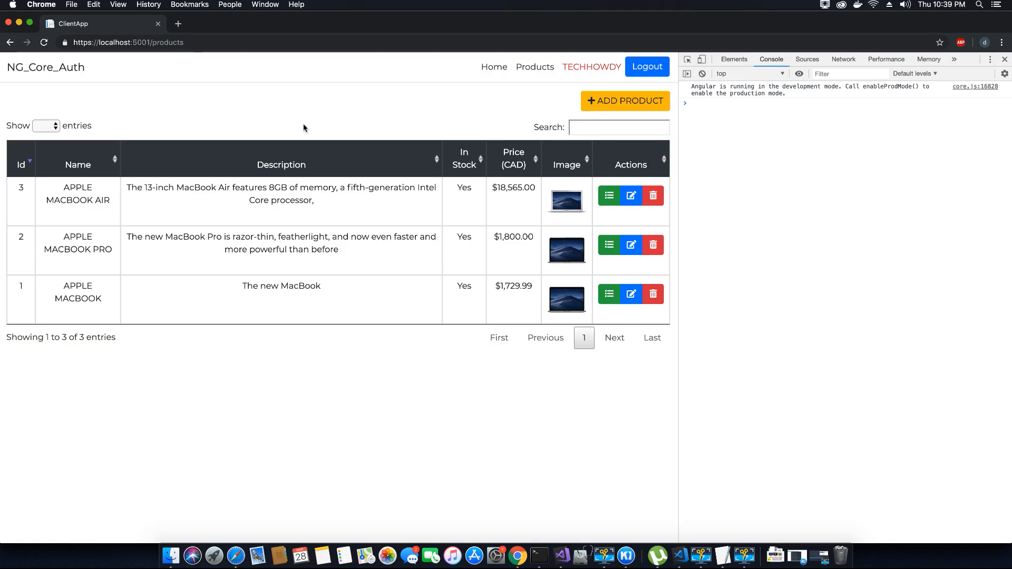
{"action": "mouse_move", "coordinate": [427, 368]}
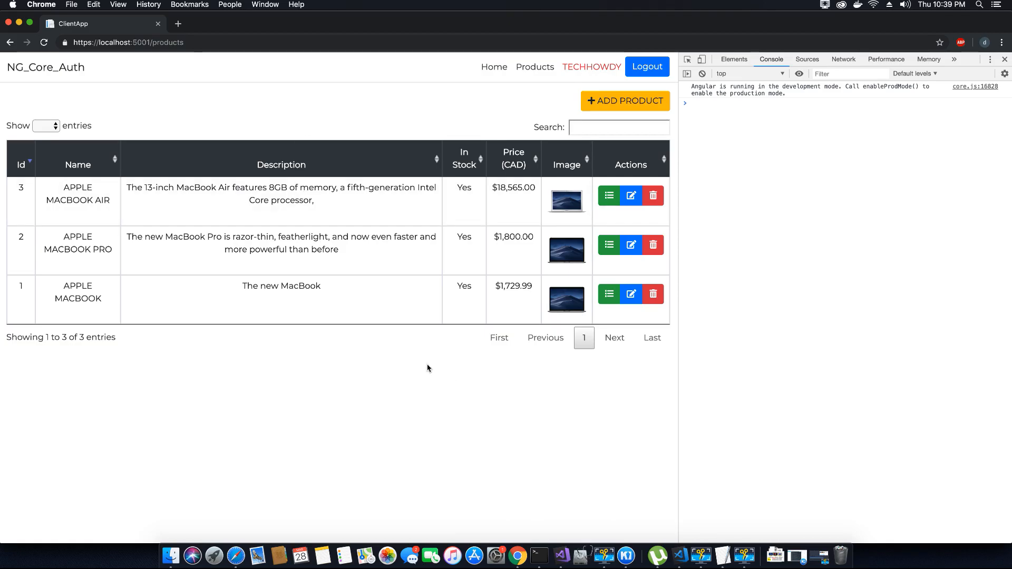
{"action": "mouse_move", "coordinate": [433, 334]}
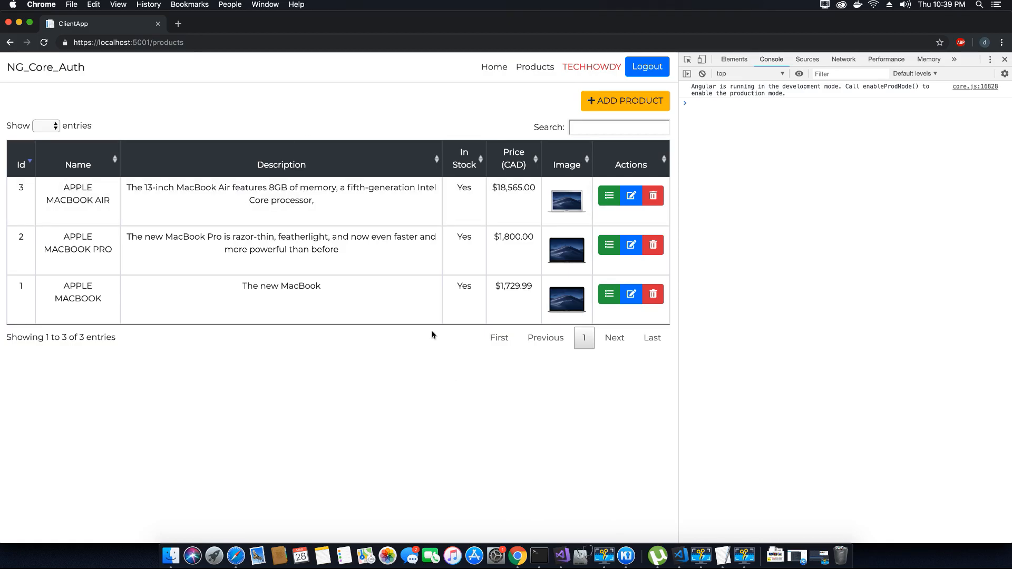
{"action": "mouse_move", "coordinate": [279, 555]}
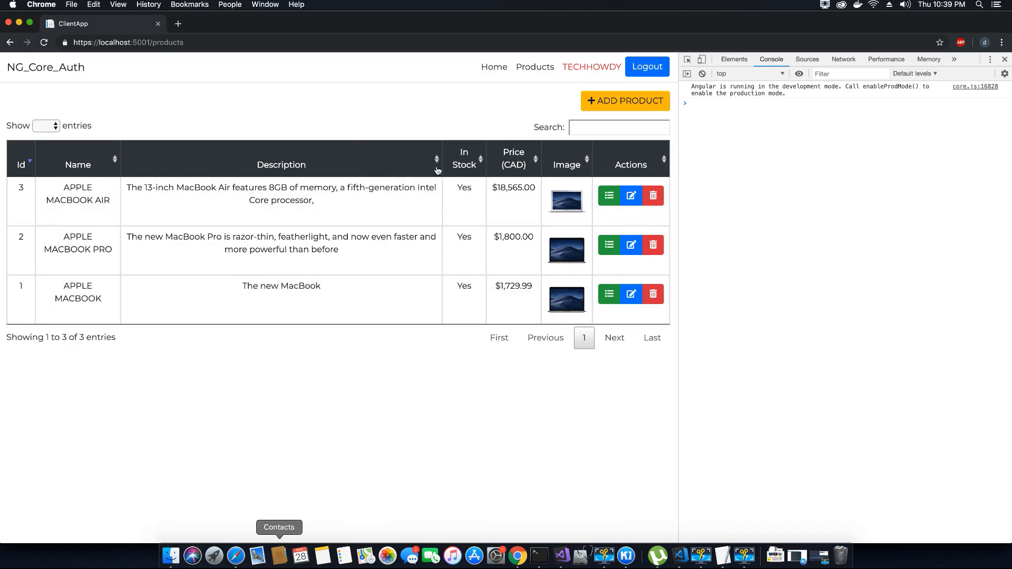
{"action": "mouse_move", "coordinate": [470, 345]}
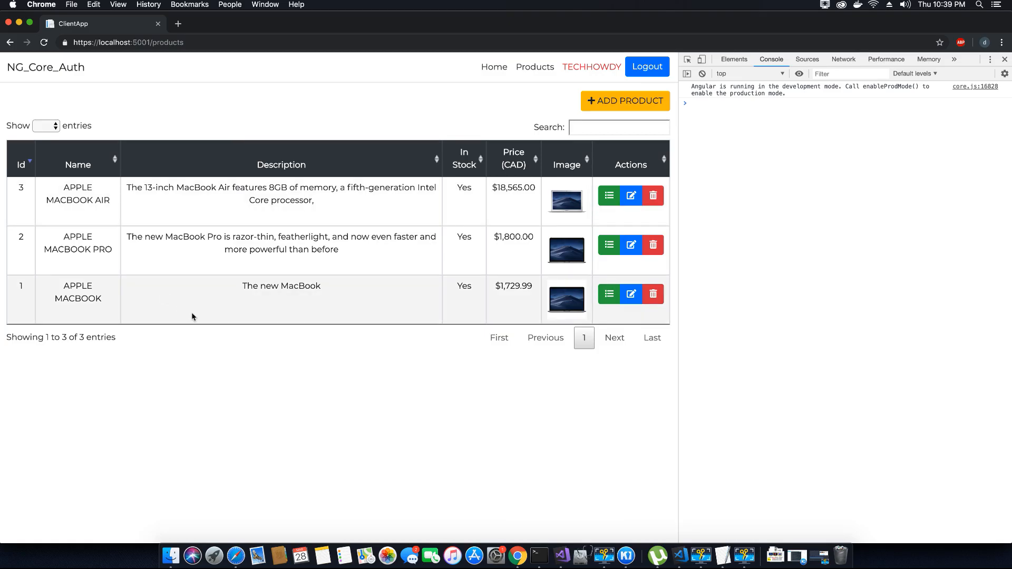
{"action": "mouse_move", "coordinate": [431, 477]}
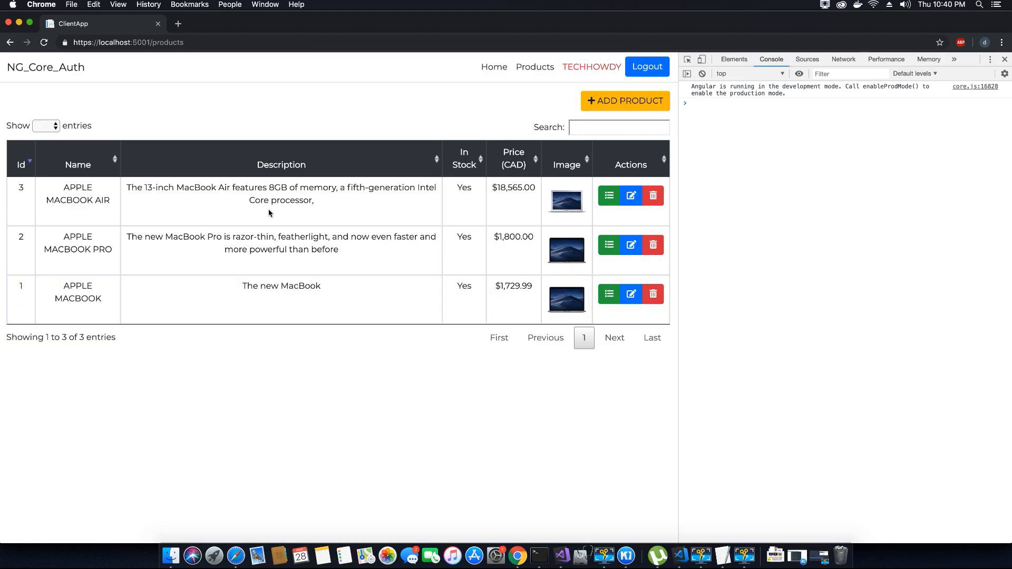
{"action": "mouse_move", "coordinate": [422, 352]}
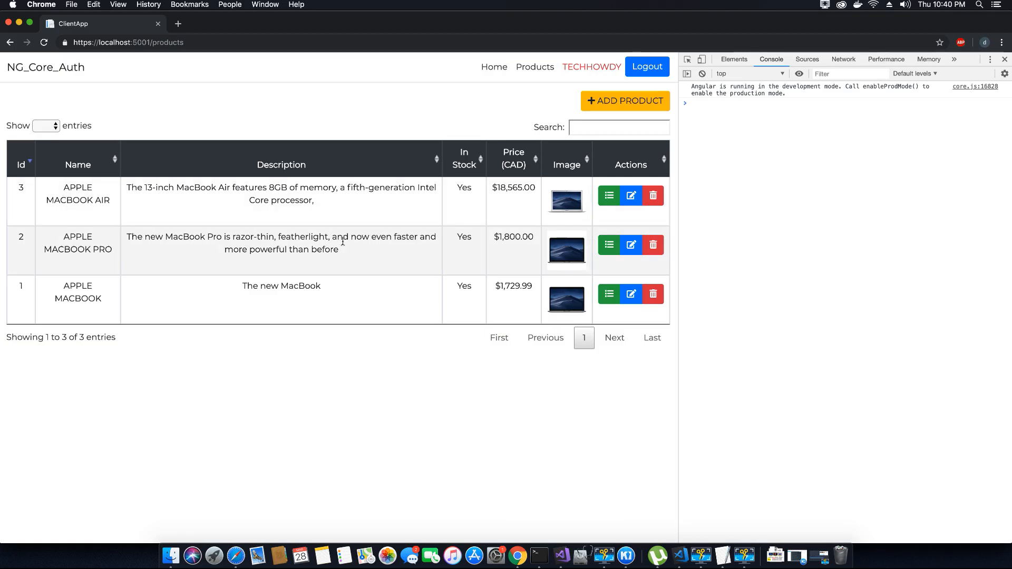
{"action": "mouse_move", "coordinate": [445, 406]}
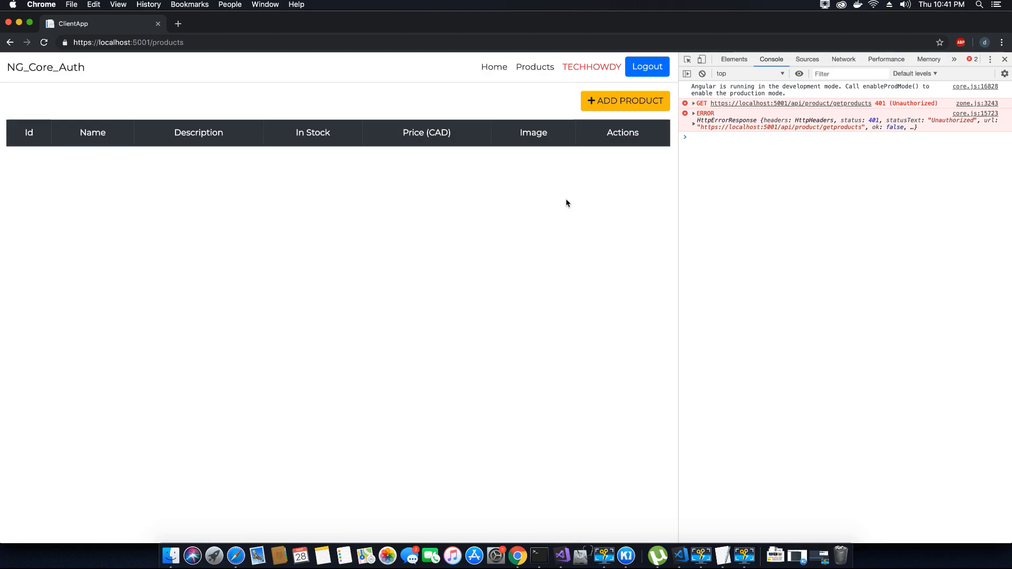
{"action": "mouse_move", "coordinate": [842, 112]}
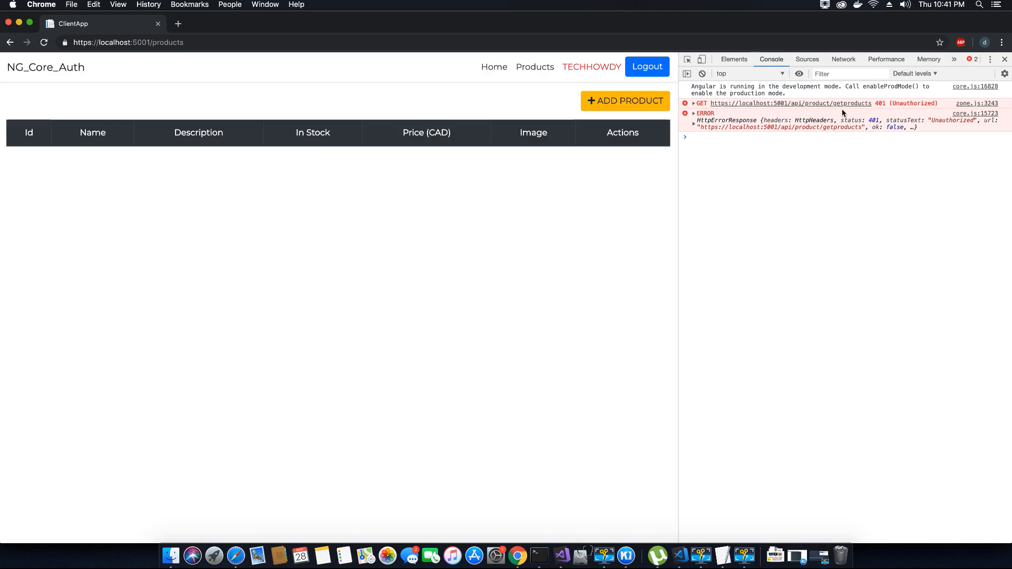
{"action": "mouse_move", "coordinate": [621, 194]}
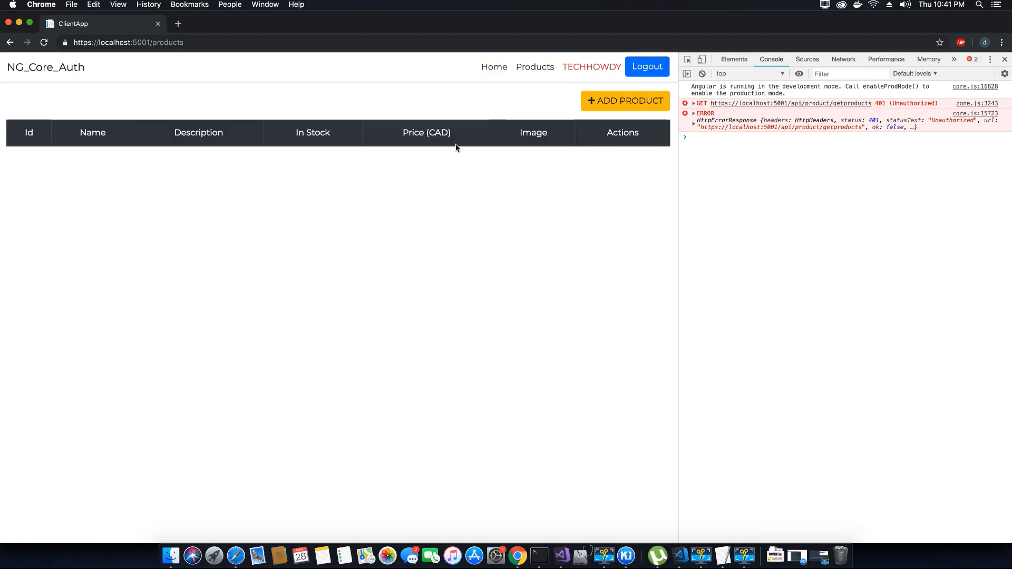
{"action": "mouse_move", "coordinate": [517, 252]}
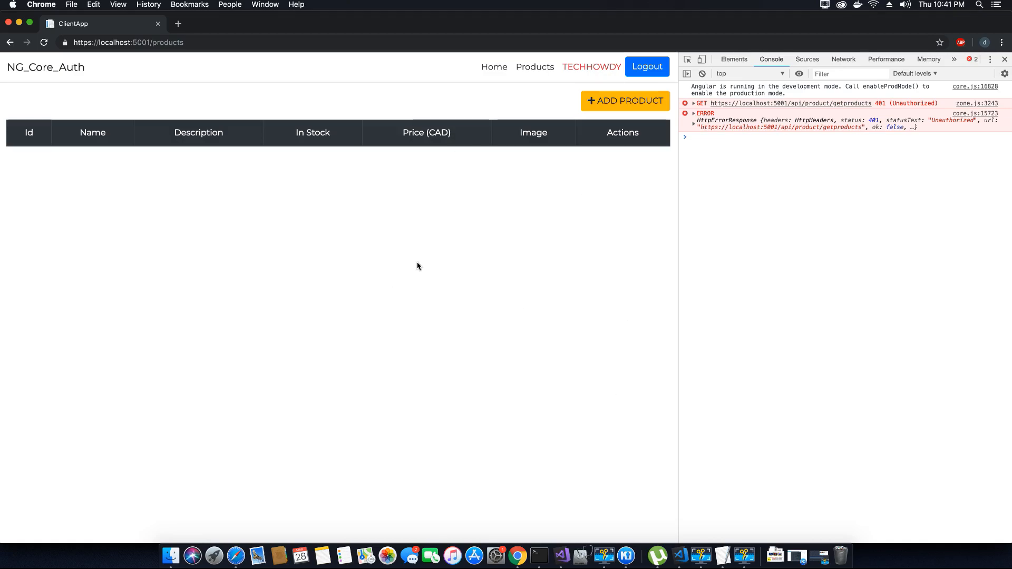
{"action": "mouse_move", "coordinate": [627, 159]}
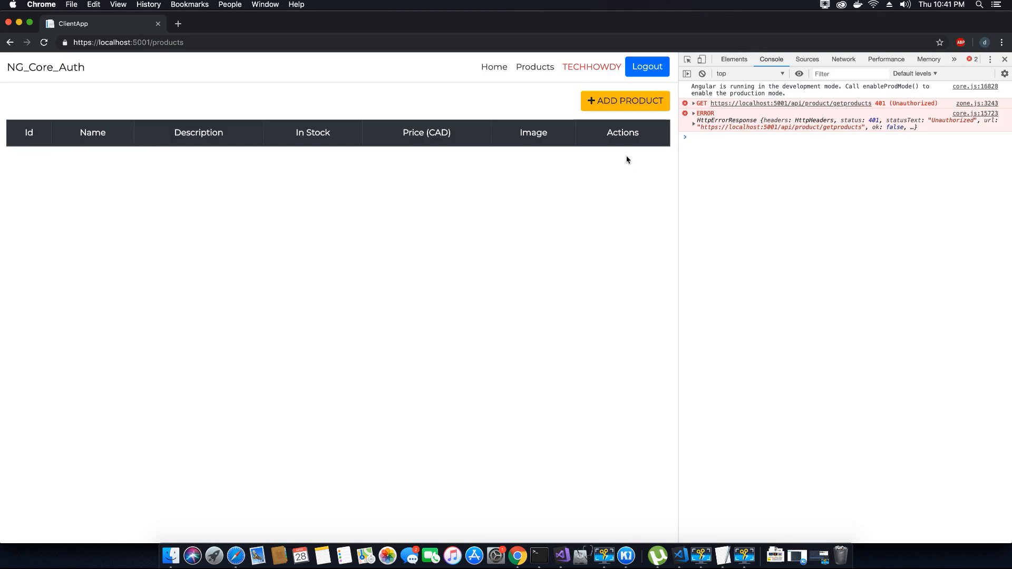
{"action": "mouse_move", "coordinate": [334, 208]}
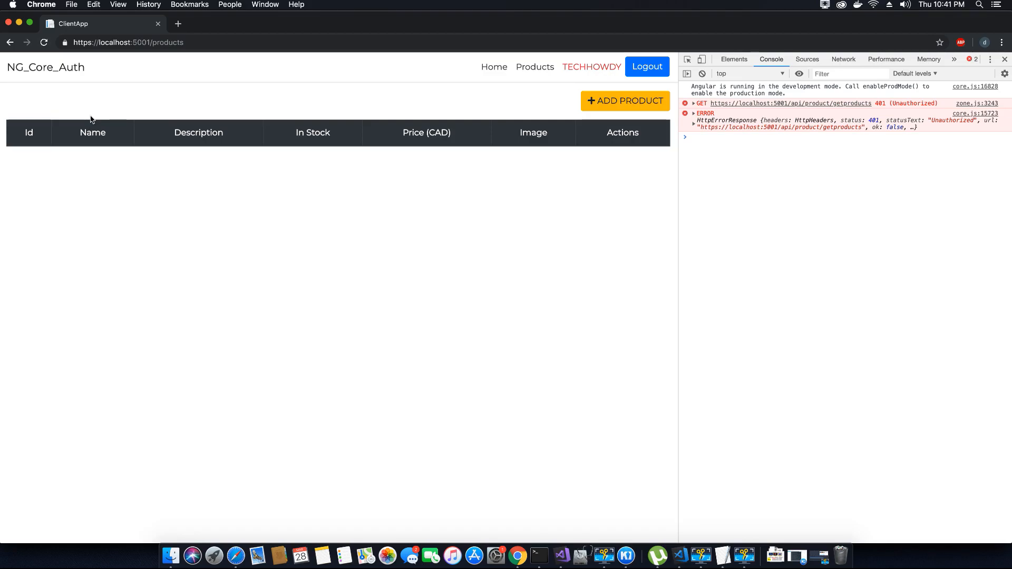
{"action": "mouse_move", "coordinate": [100, 124]}
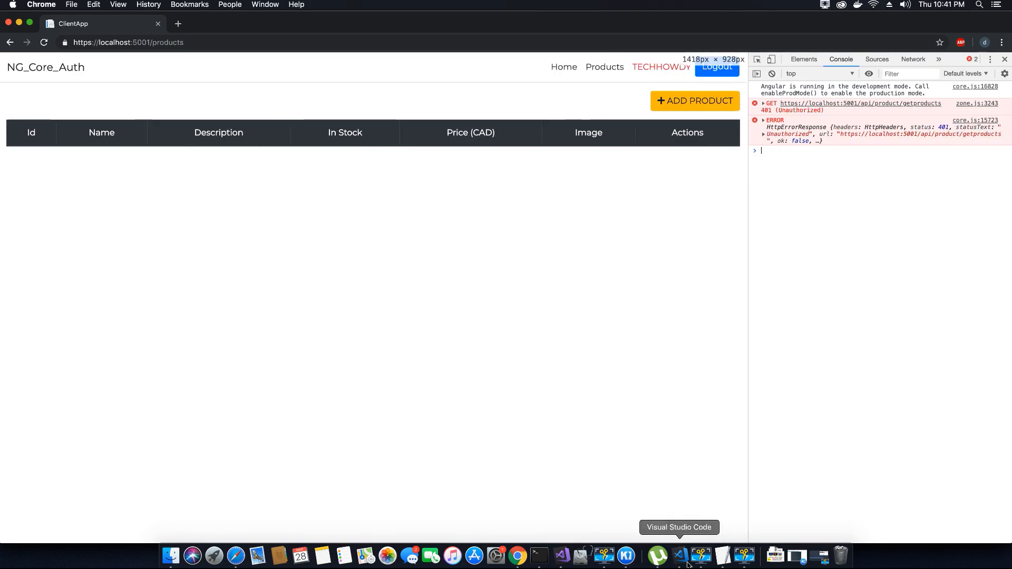
{"action": "mouse_move", "coordinate": [426, 264]}
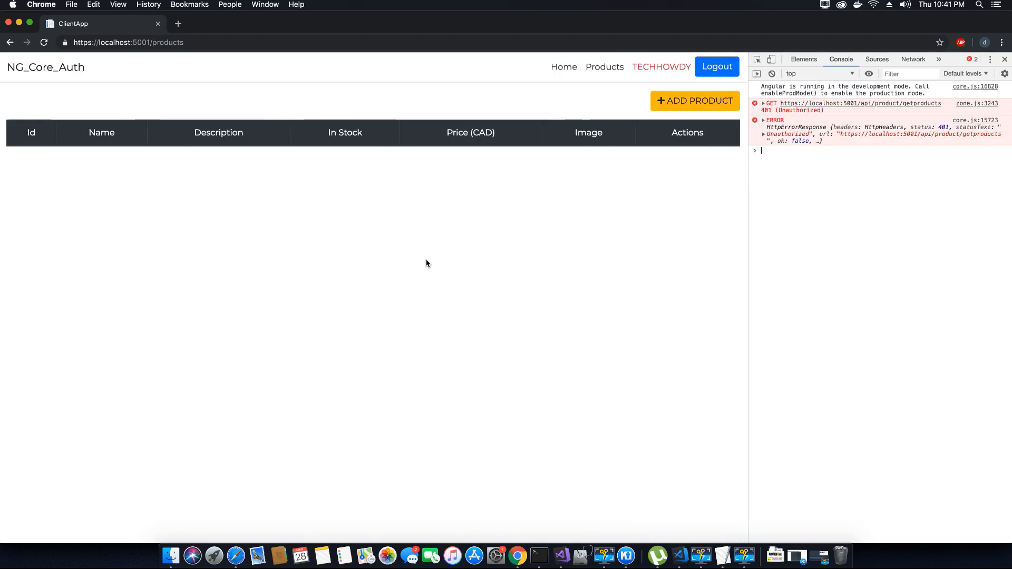
{"action": "mouse_move", "coordinate": [468, 347]}
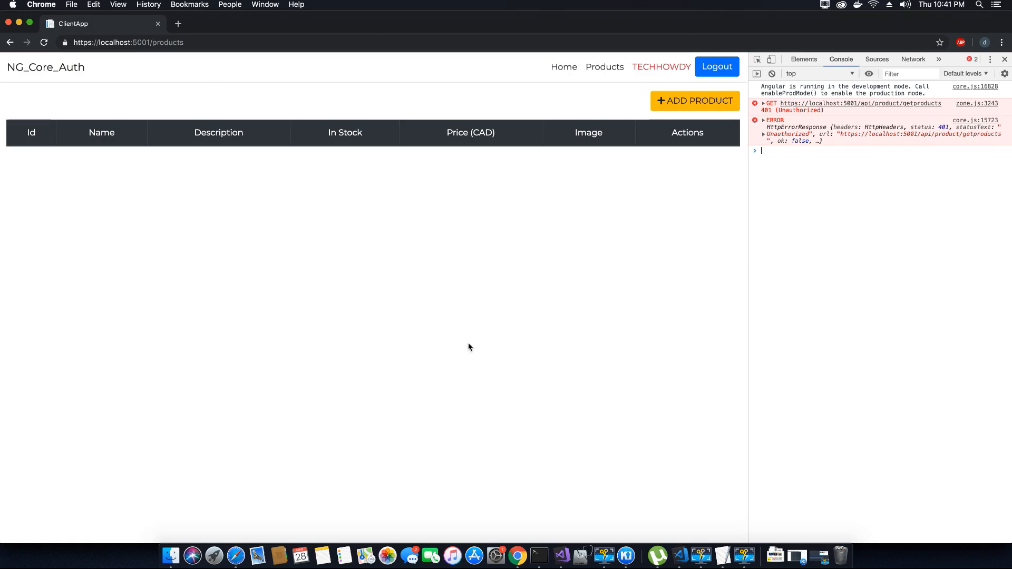
{"action": "mouse_move", "coordinate": [600, 531]}
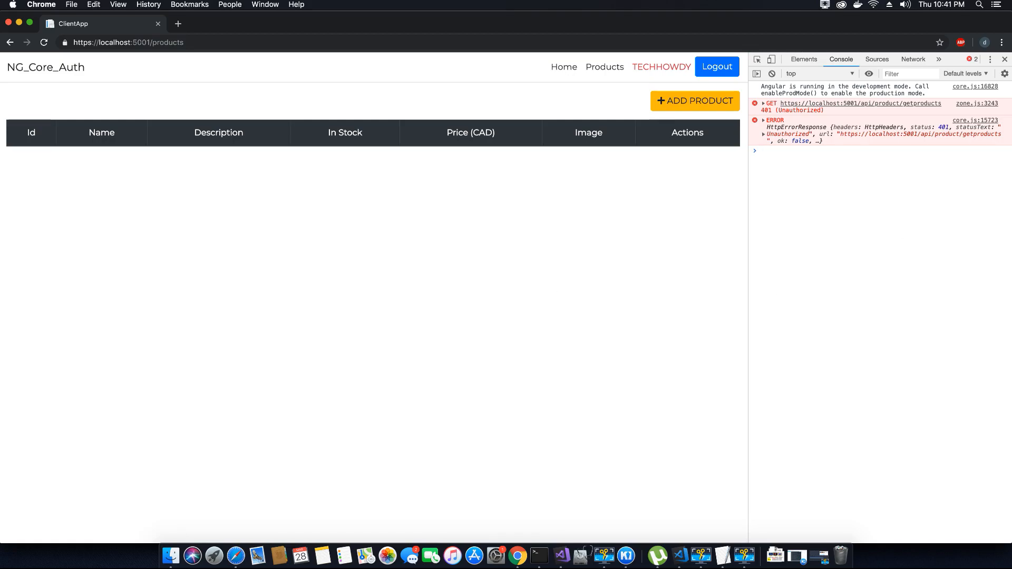
{"action": "mouse_move", "coordinate": [749, 216]}
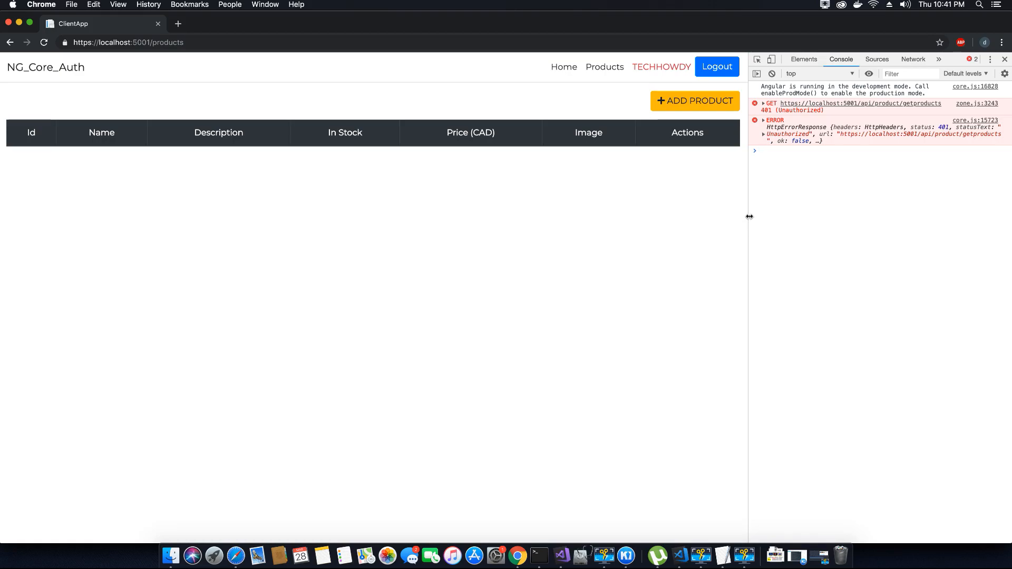